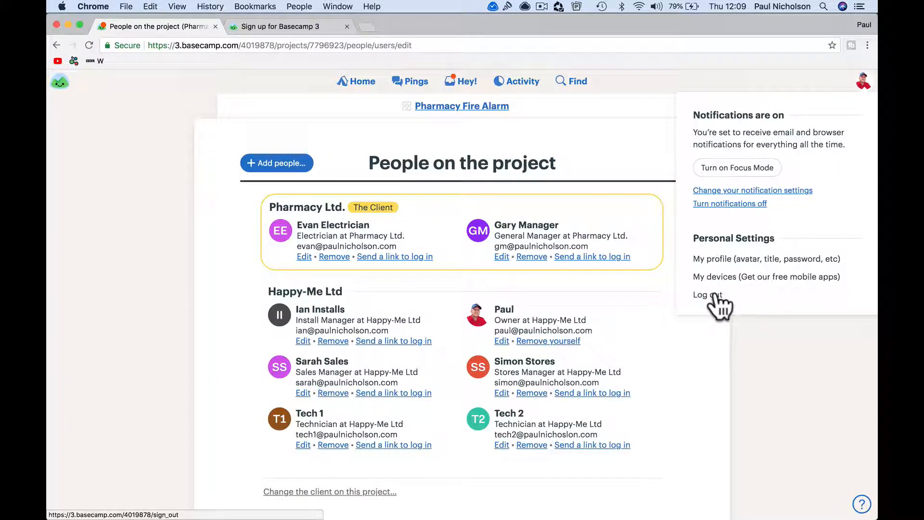
Log out of the current Basecamp account from the avatar menu
click(706, 294)
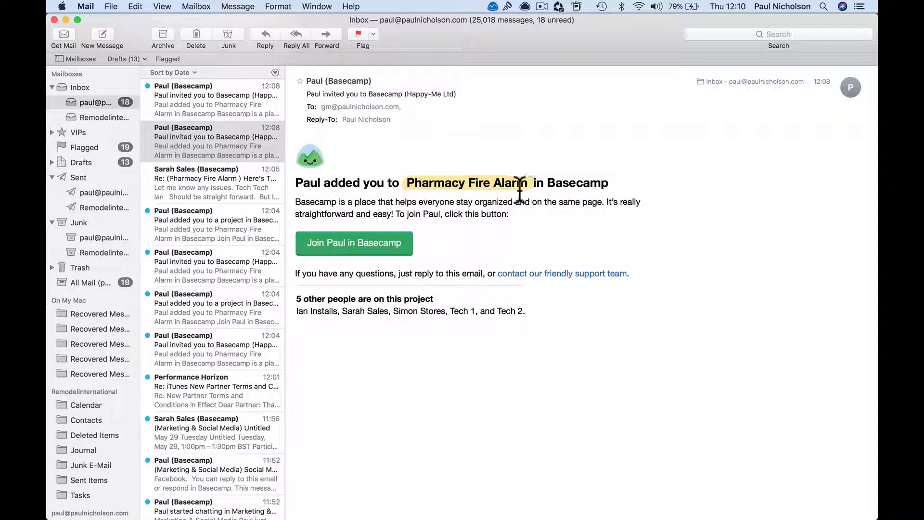
mouse_move(536, 230)
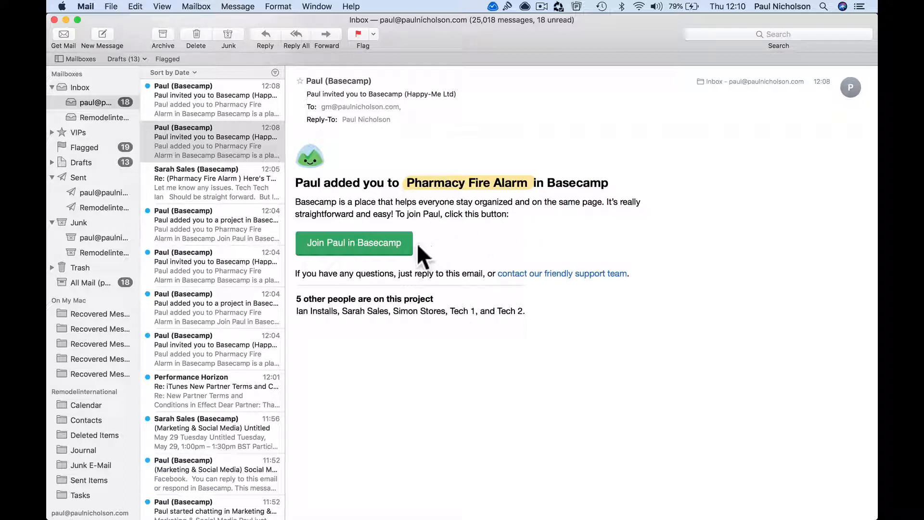
mouse_move(436, 256)
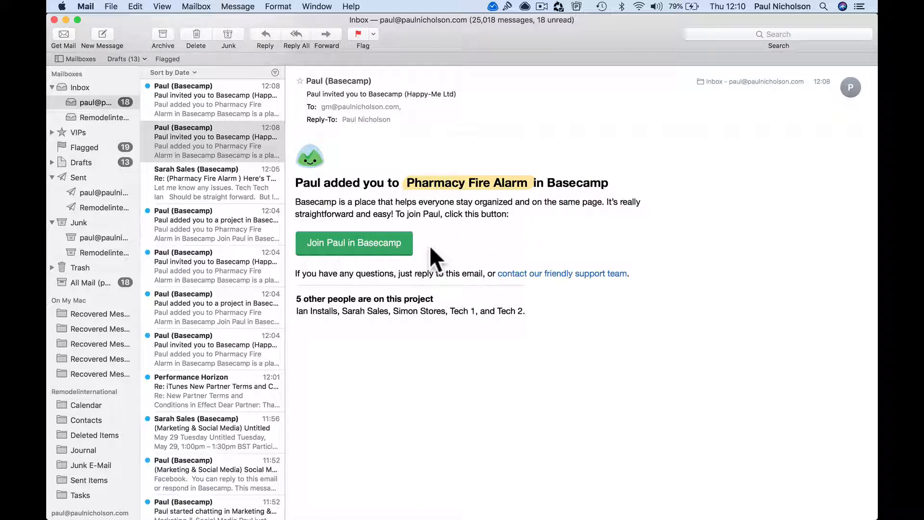
mouse_move(438, 247)
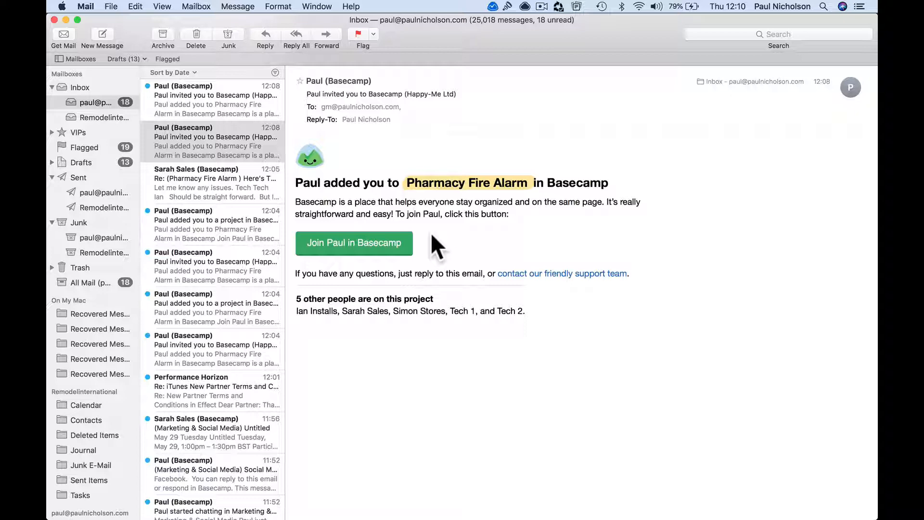
Accept the 'Join Paul in Basecamp' invitation from the Pharmacy Fire Alarm email
click(355, 242)
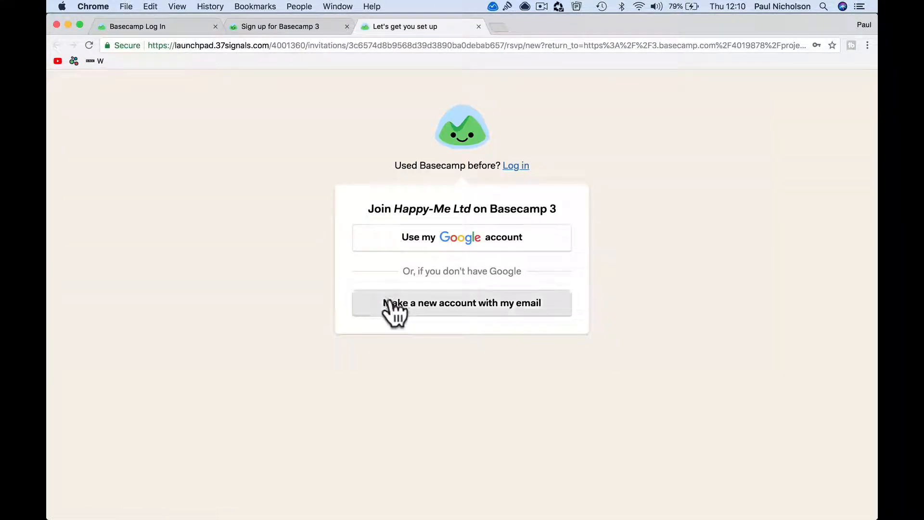
Sign up with email and a confirmed password to join Happy-Me Ltd
click(461, 302)
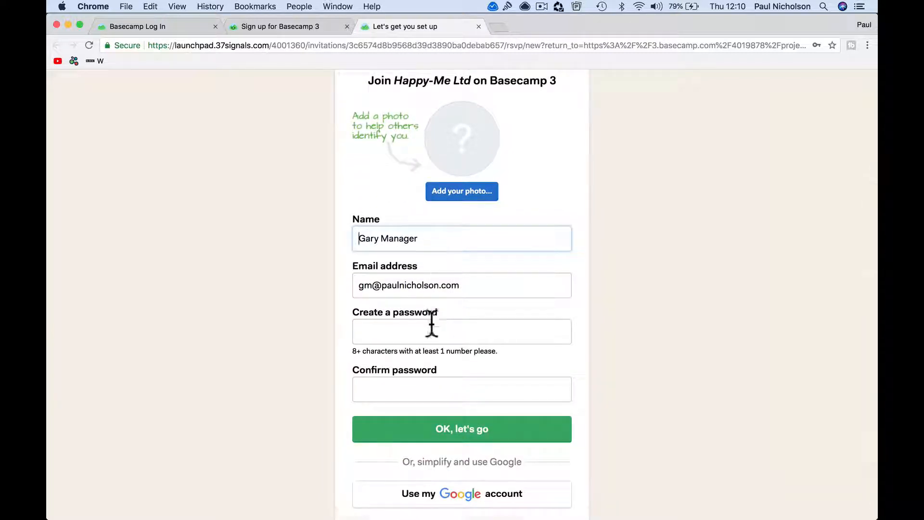
scroll(down, 3)
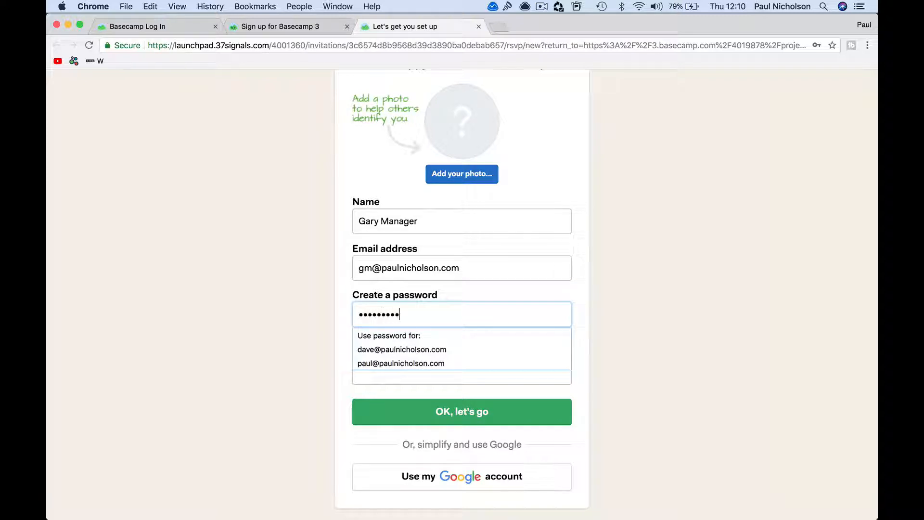
text(••)
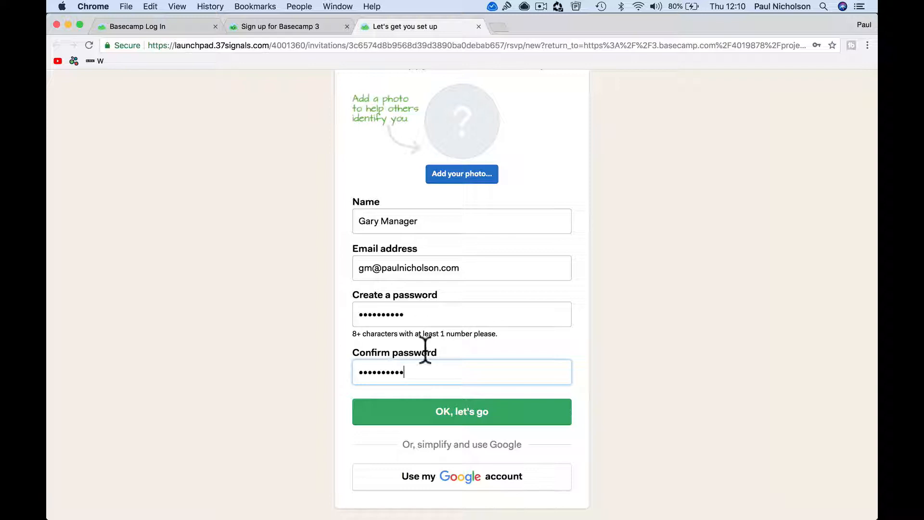
click(461, 412)
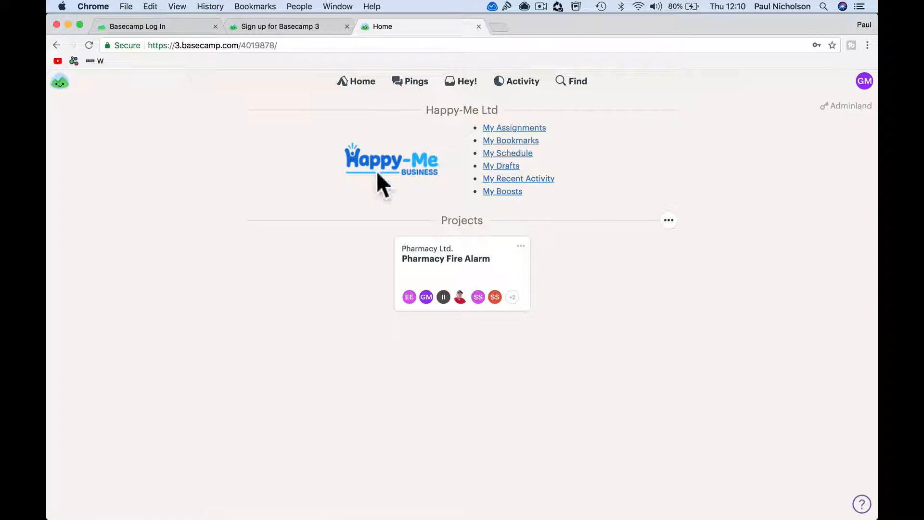
Browse Pings, Activity and Find, then return Home
click(415, 80)
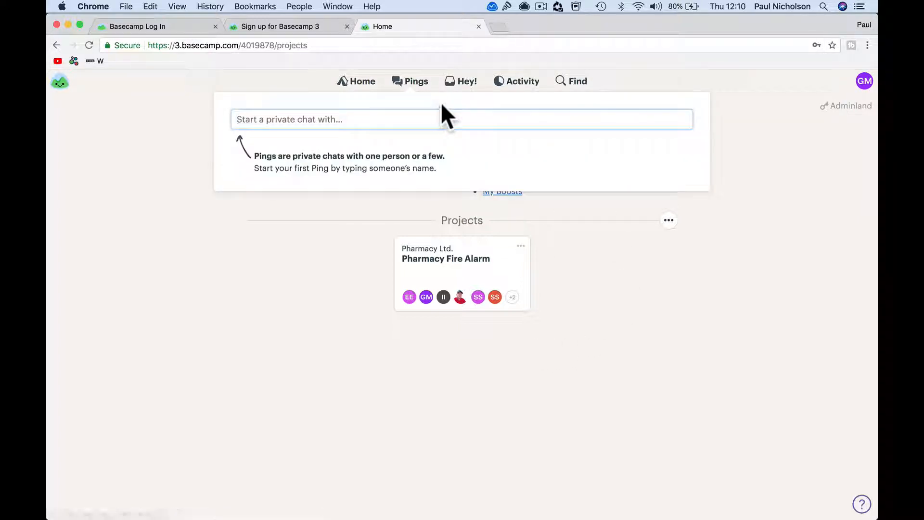
click(520, 81)
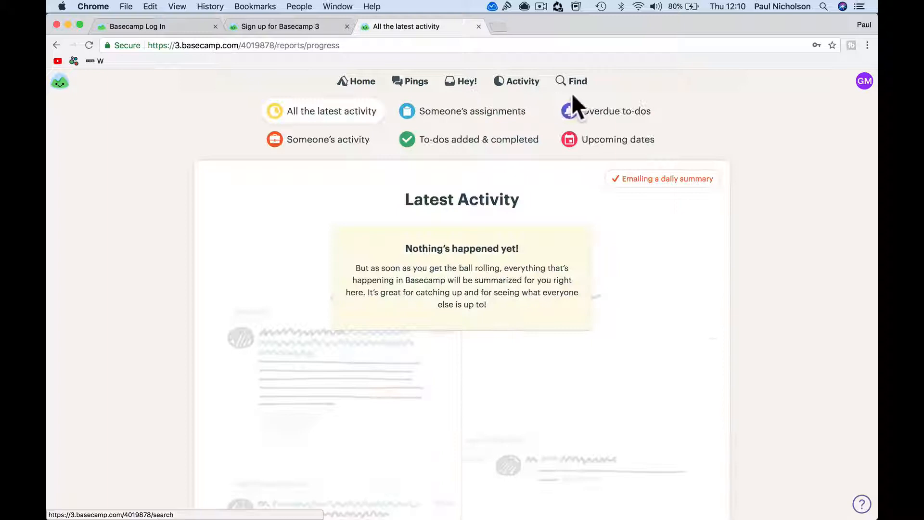
click(571, 80)
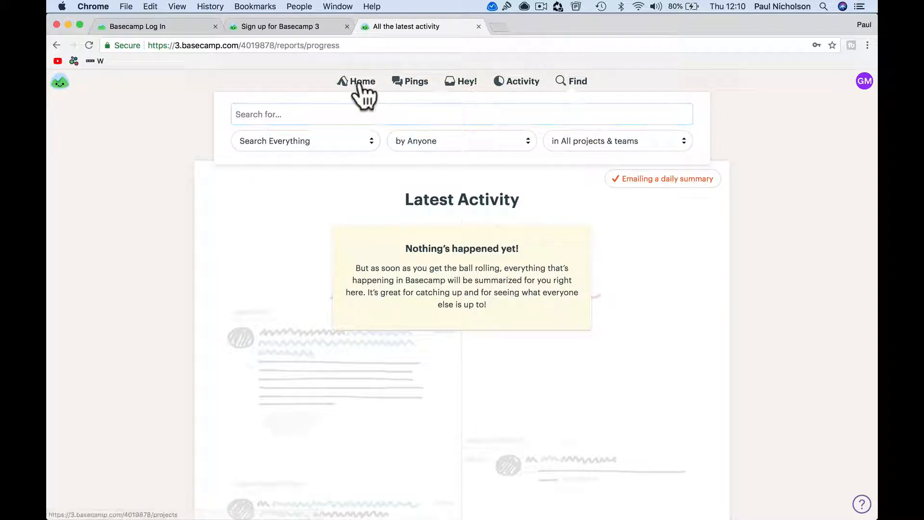
click(357, 81)
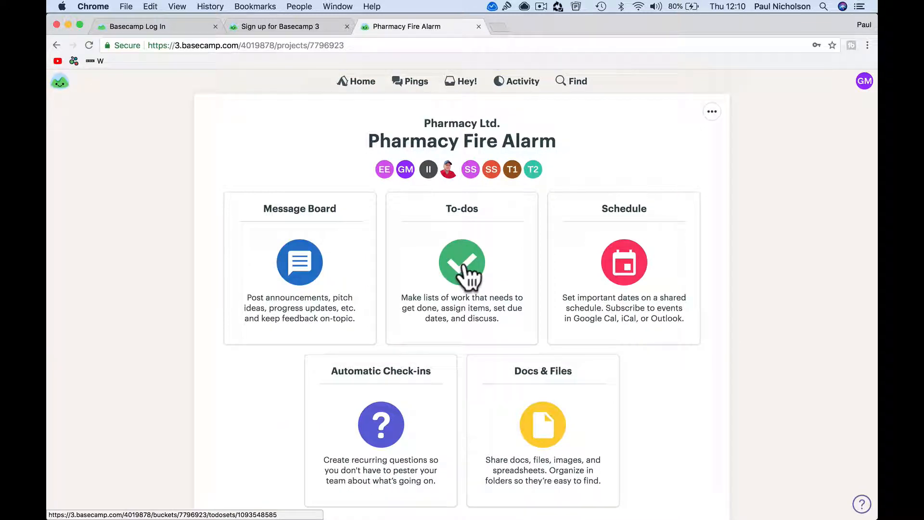
View the Pharmacy Fire Alarm project's schedule
click(299, 262)
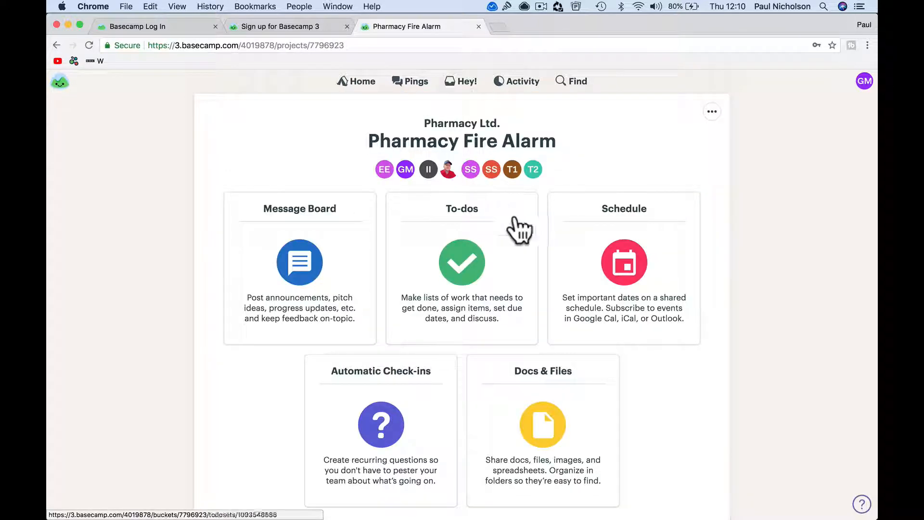
click(624, 262)
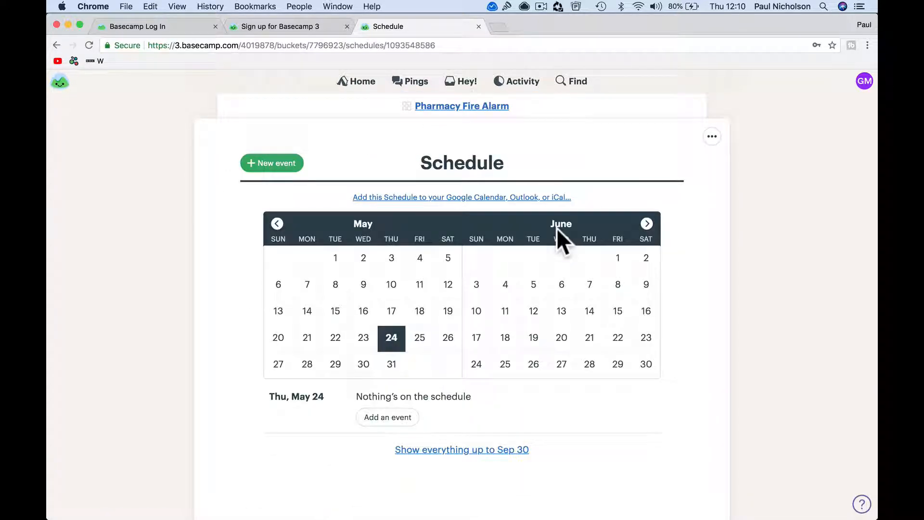
click(462, 105)
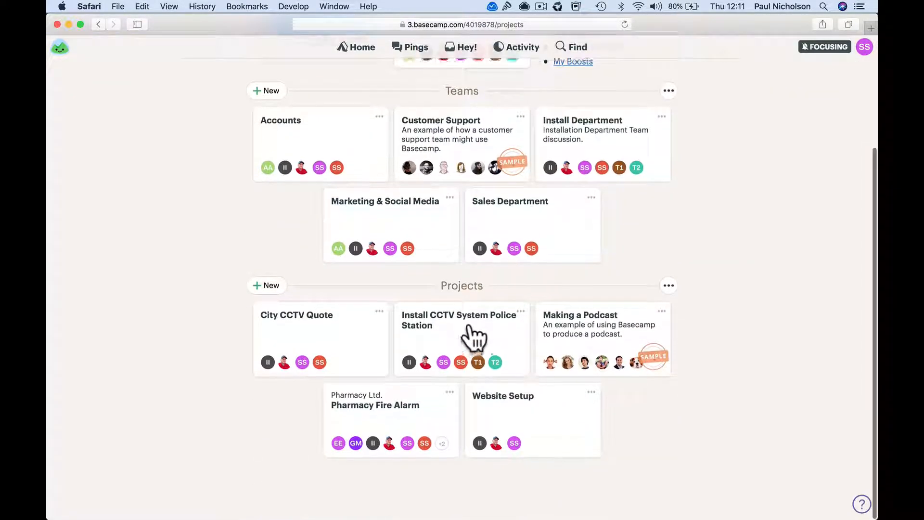
Open 'Here's The Quote & Info' on the Pharmacy Fire Alarm message board
click(375, 405)
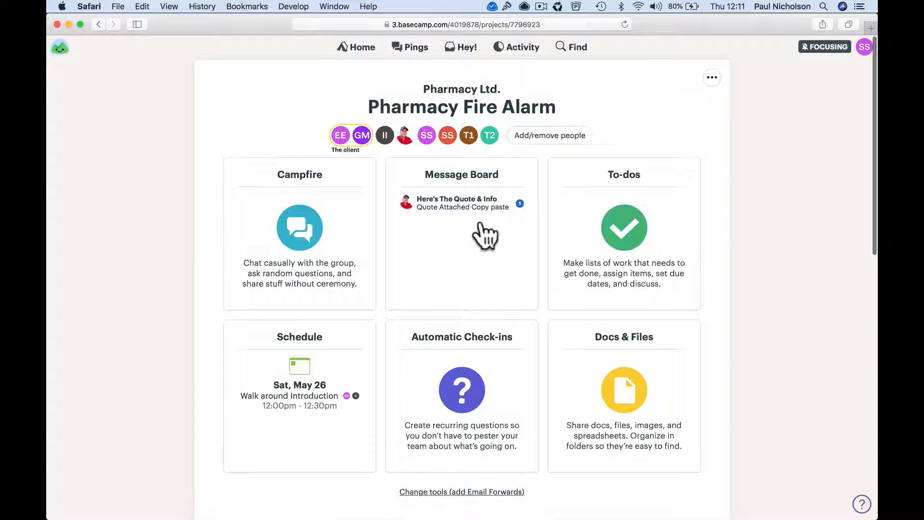
mouse_move(430, 304)
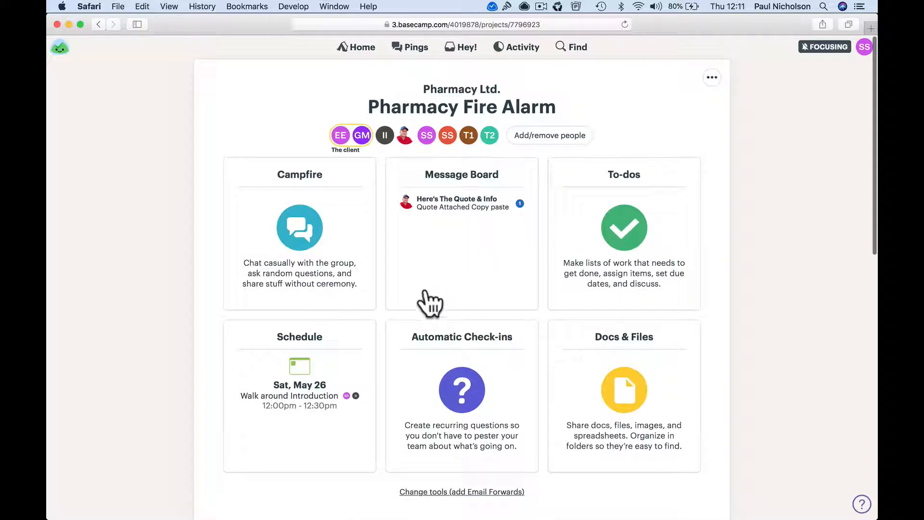
click(462, 174)
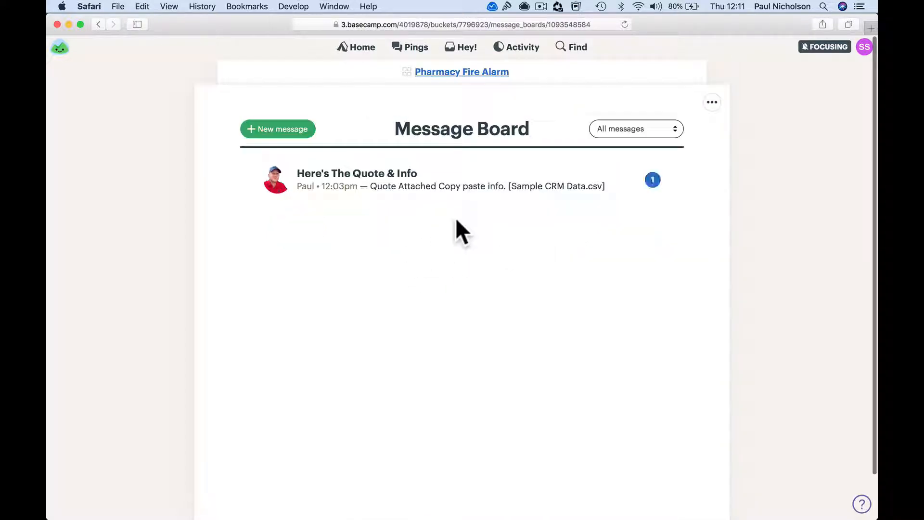
click(356, 173)
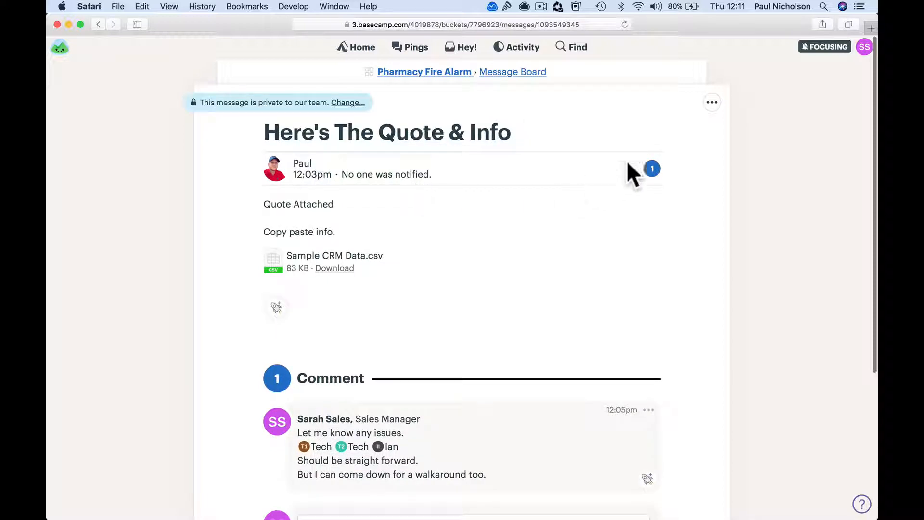
mouse_move(327, 115)
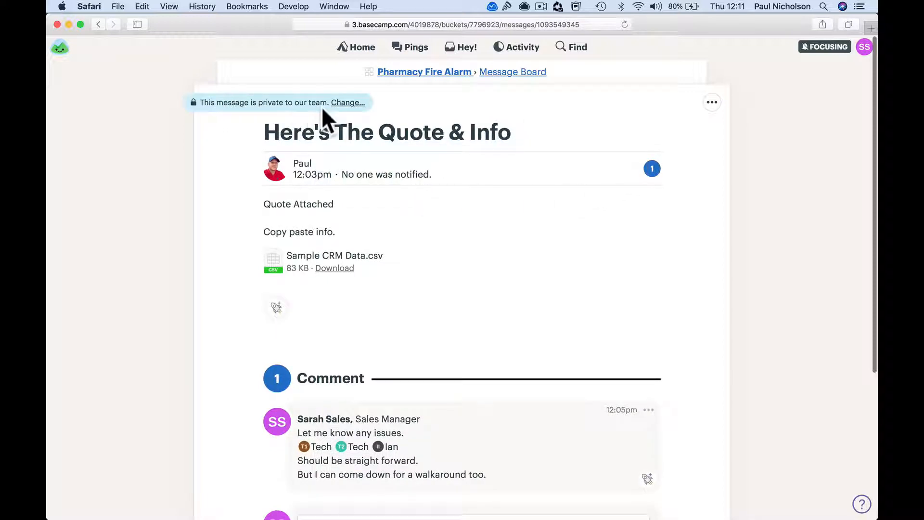
Set 'Here's The Quote & Info' to 'Allow the client to see this too' and save
click(347, 103)
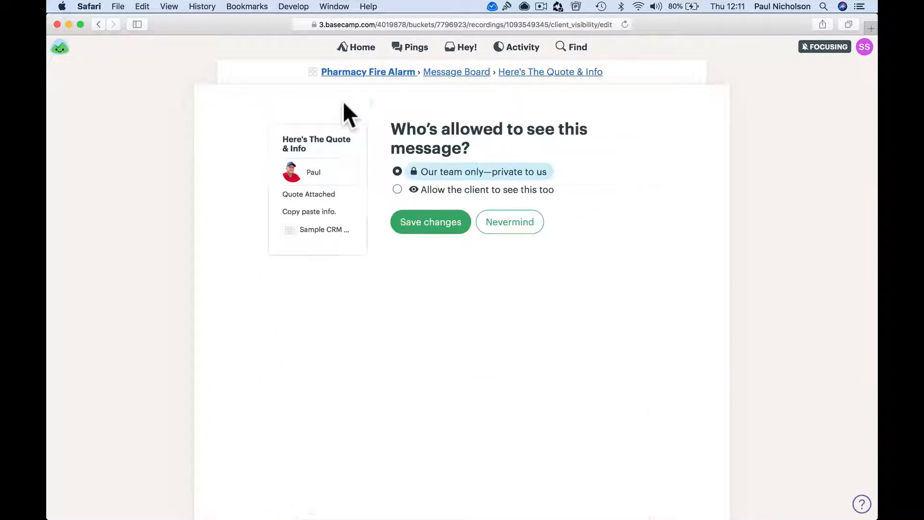
click(397, 190)
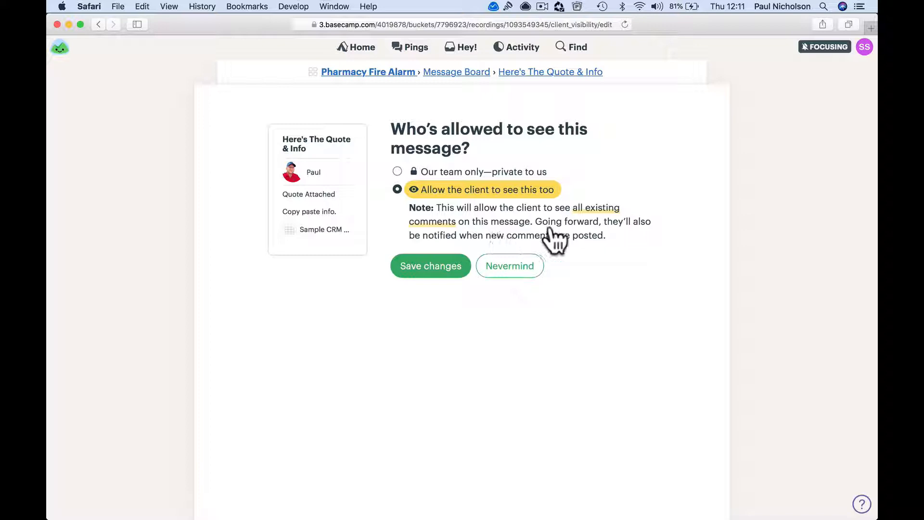
mouse_move(569, 247)
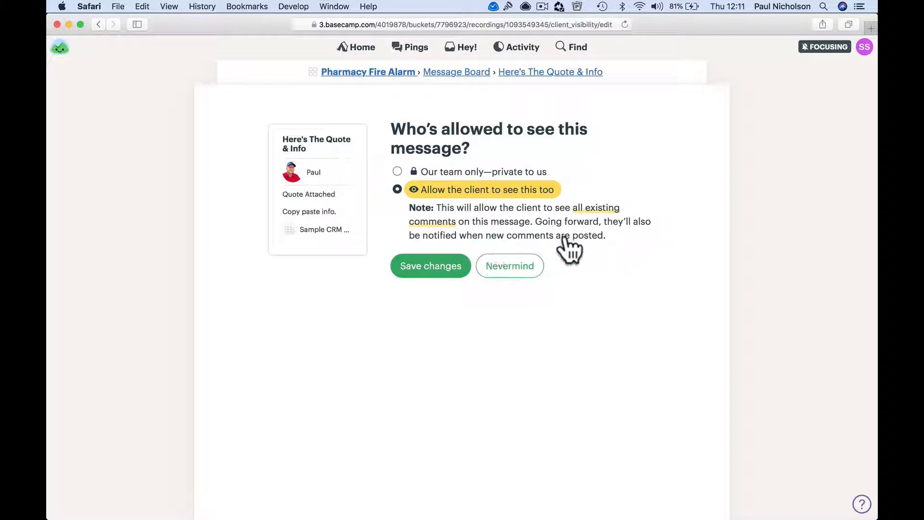
mouse_move(471, 254)
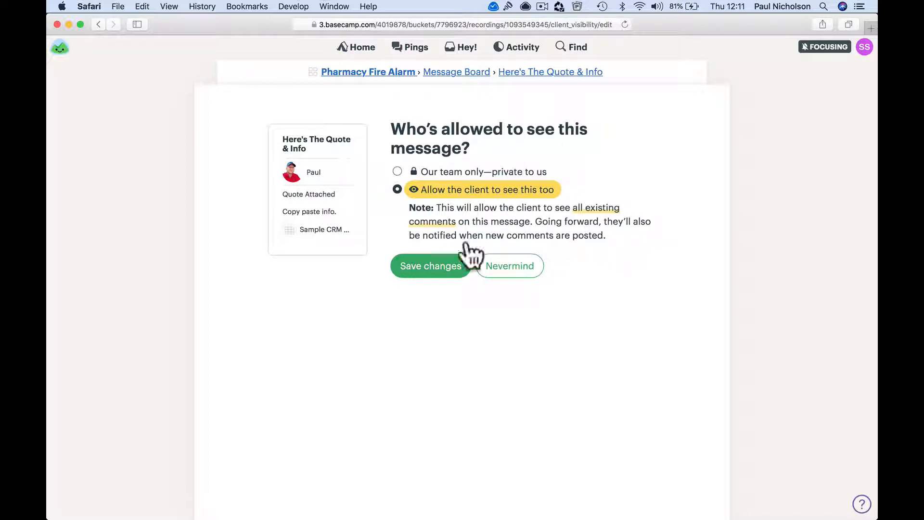
click(430, 266)
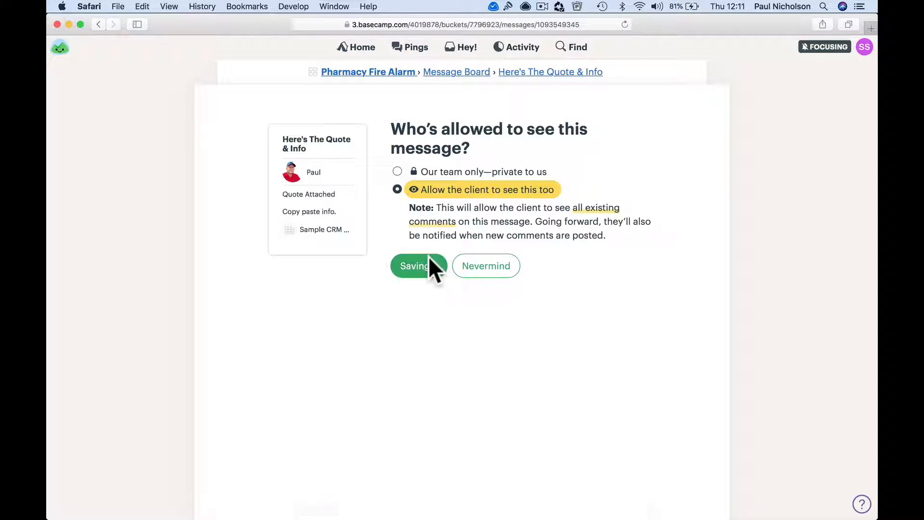
click(416, 266)
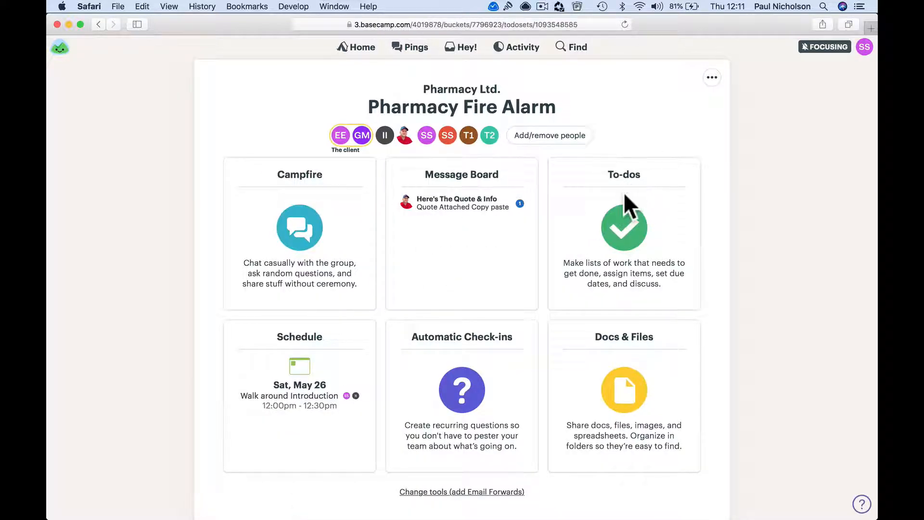
Create a client-visible to-do list named 'Meeting And Sign Off'
click(624, 233)
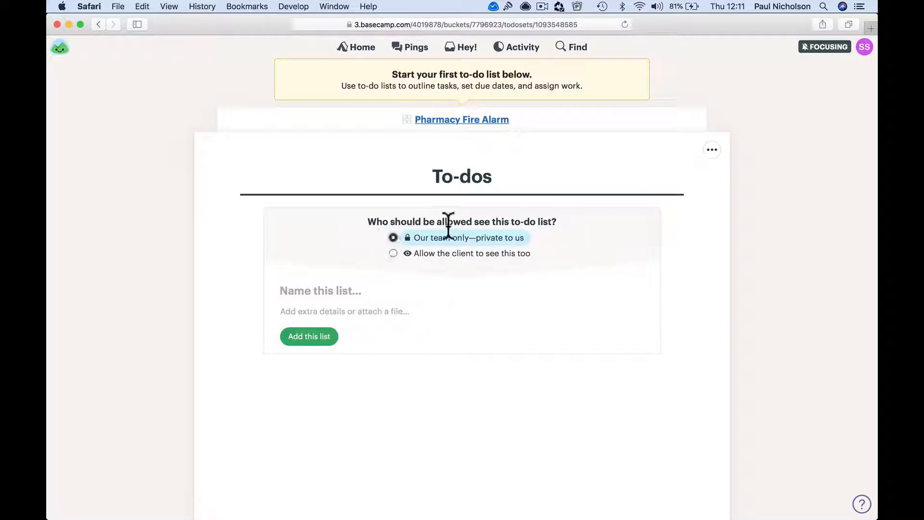
mouse_move(394, 260)
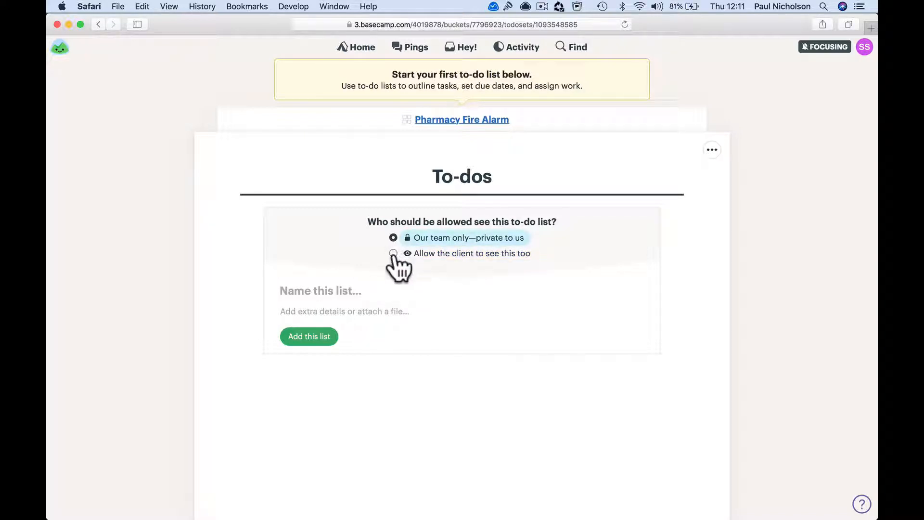
click(394, 253)
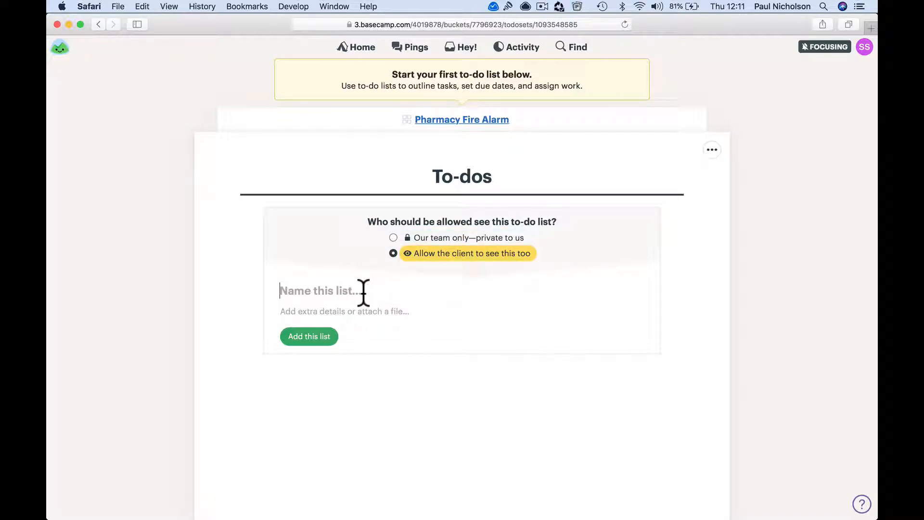
text(Meeting)
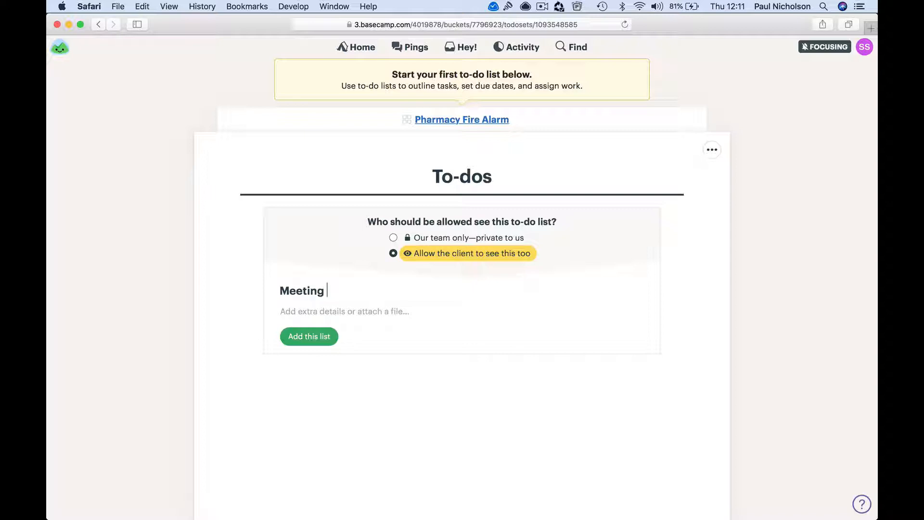
text(And Sign)
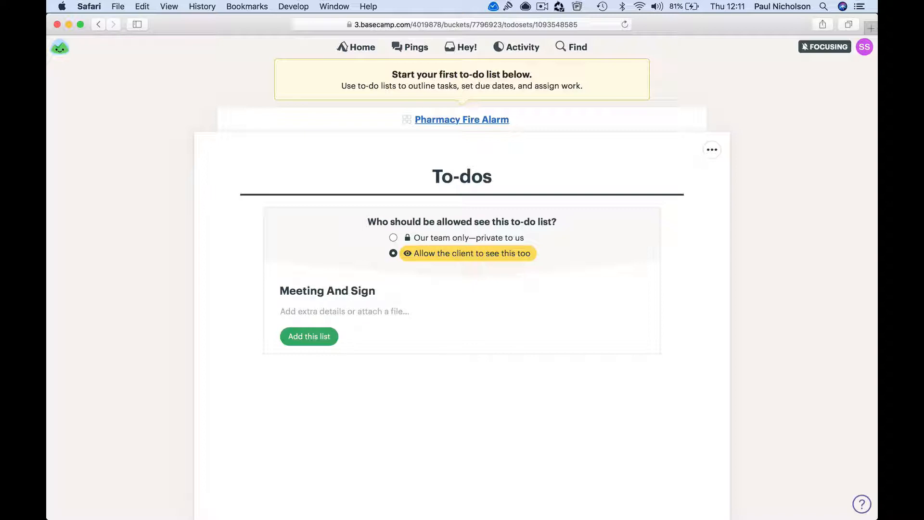
text(Off)
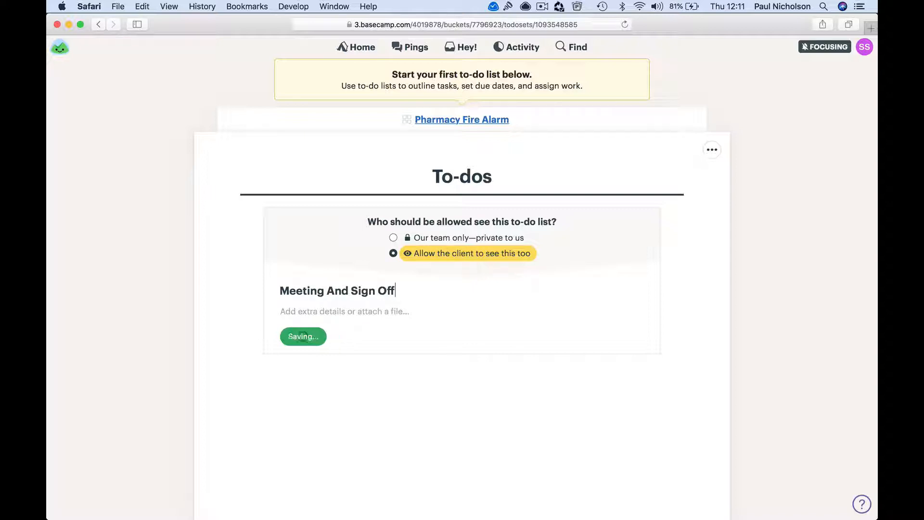
click(302, 336)
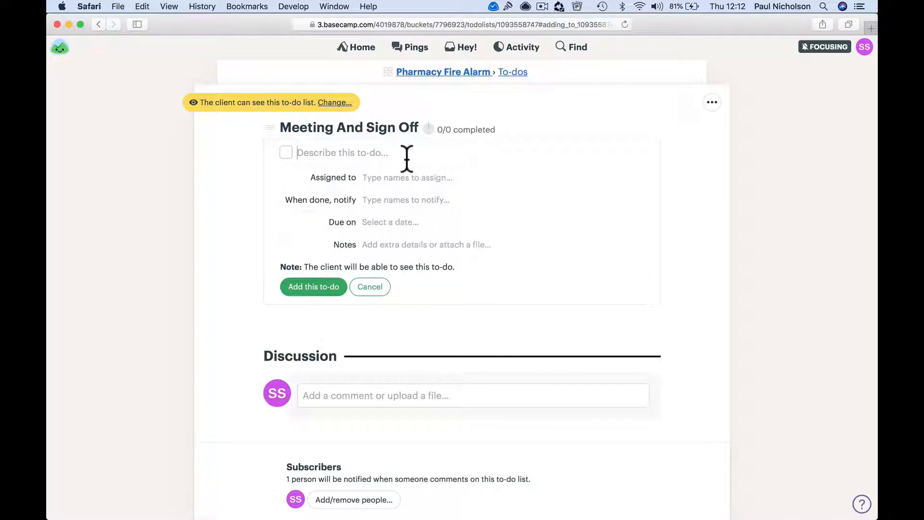
Add to-dos Accept Locations, Signoff Electrical Work and Site Visit After 1st Fix
text(Accept)
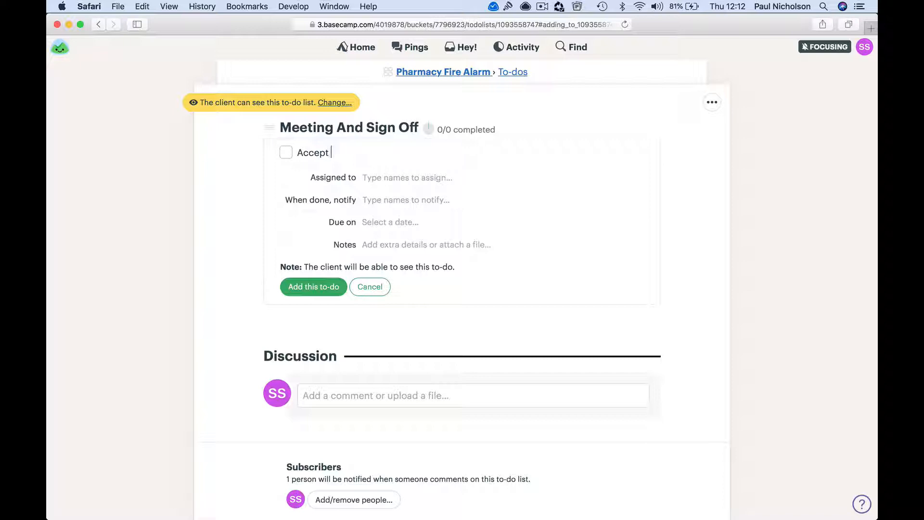
text(Locations)
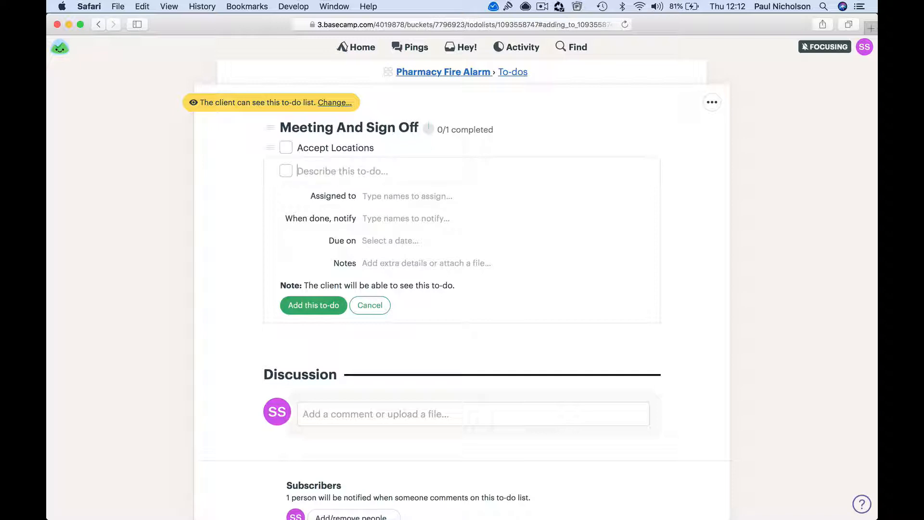
text(Signoff)
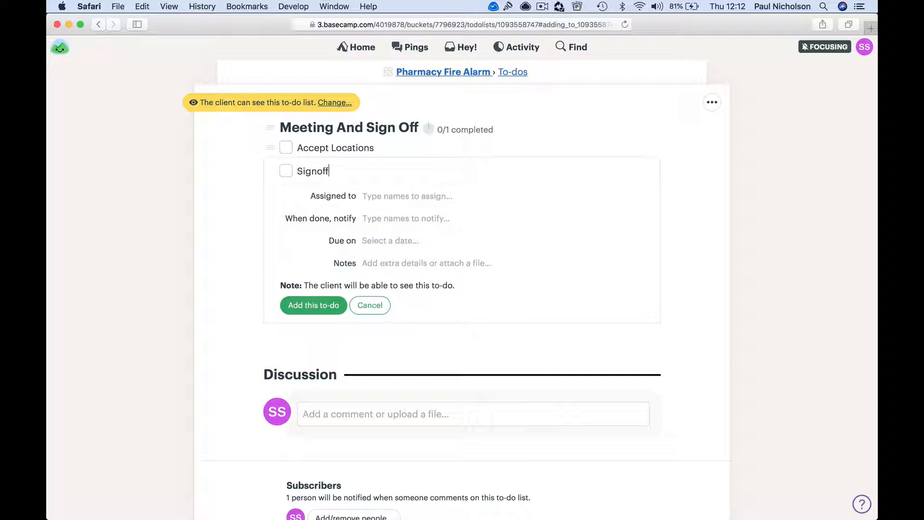
text(Ell)
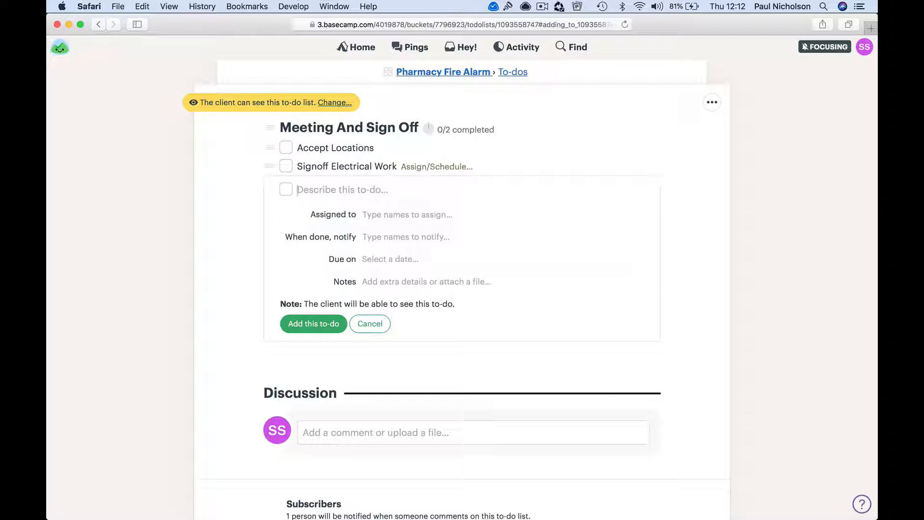
text(S)
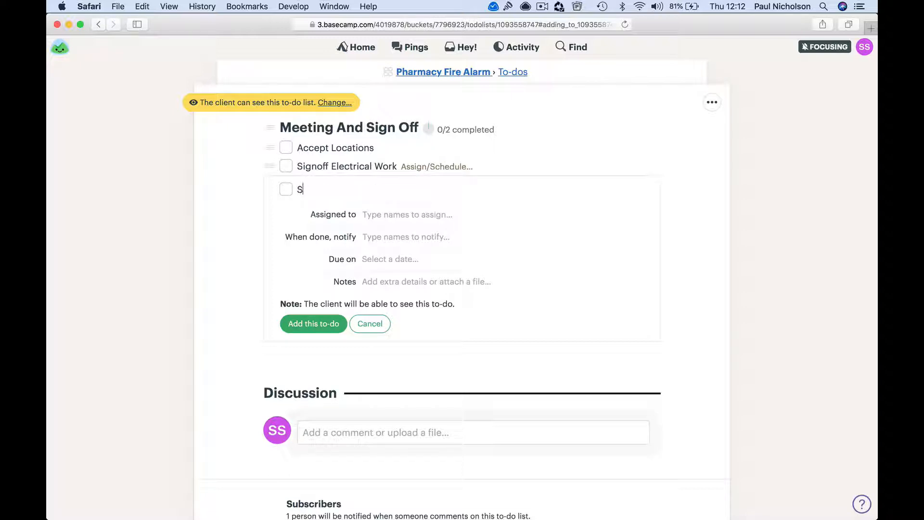
text(ite Visit Af)
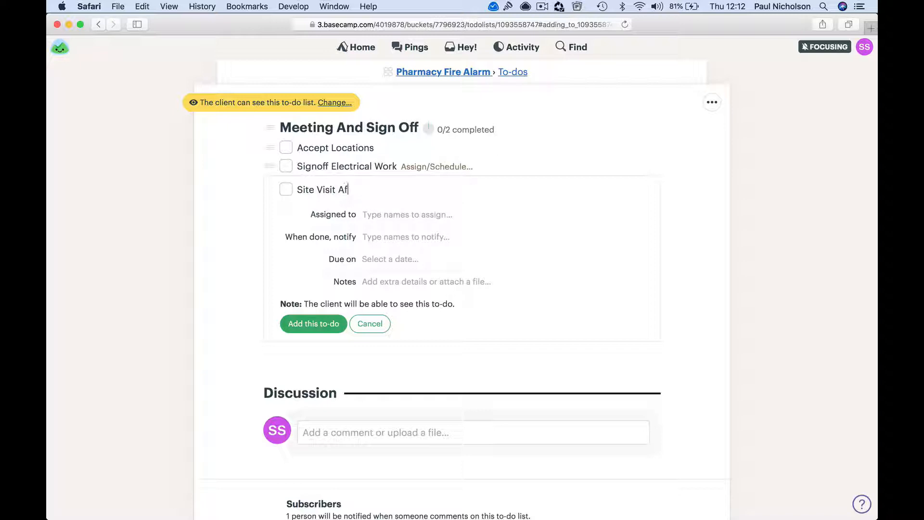
text(ter 1st F)
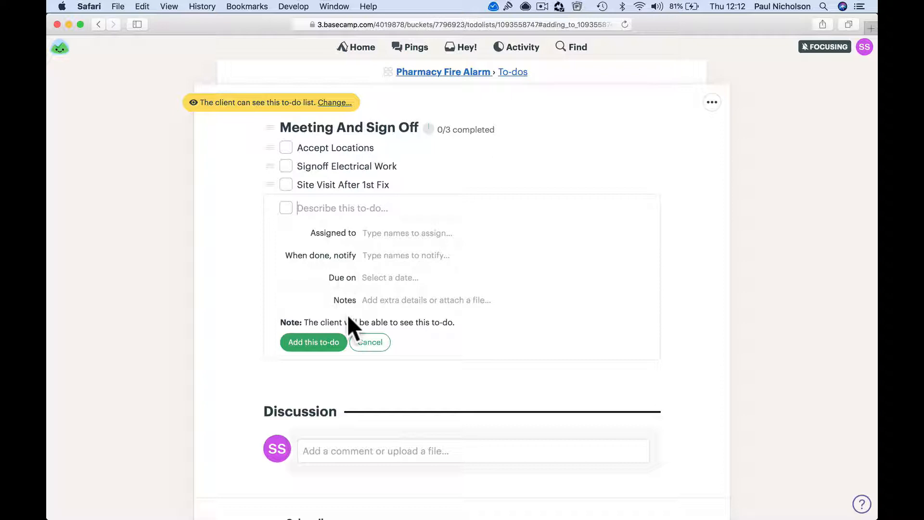
mouse_move(541, 209)
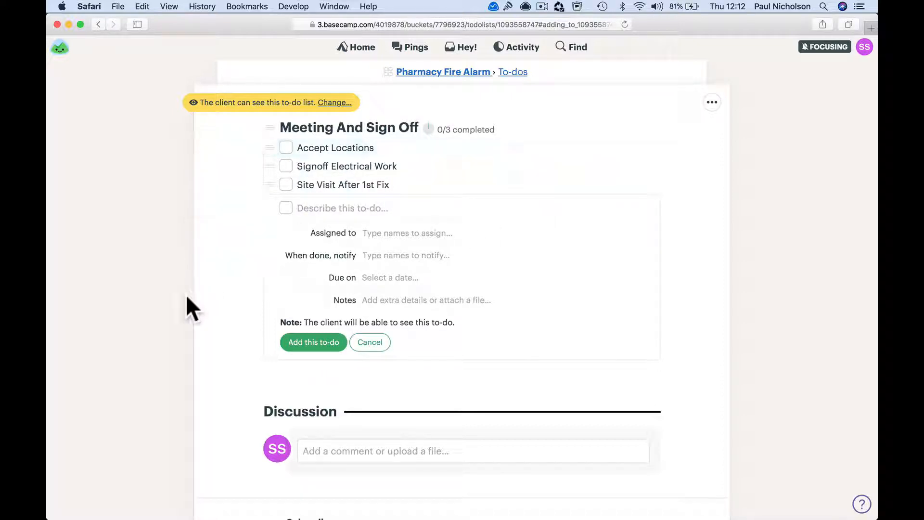
scroll(down, 3)
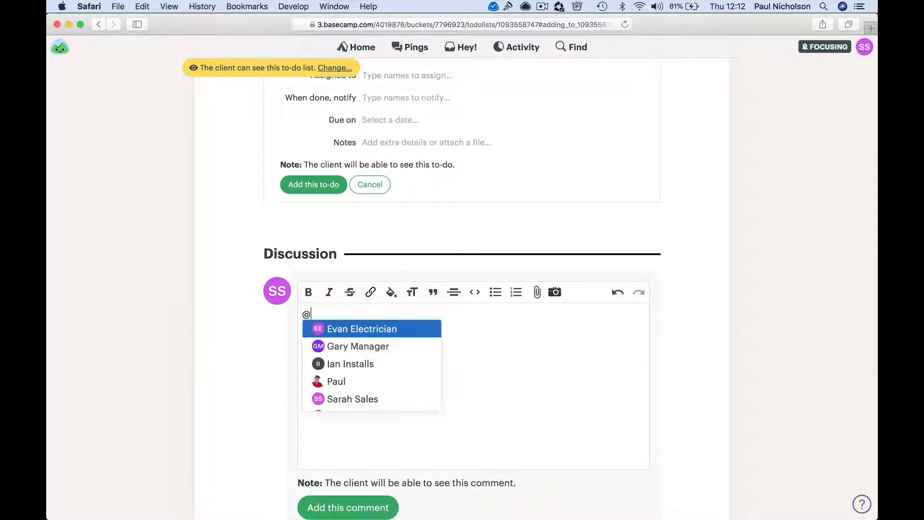
mouse_move(373, 345)
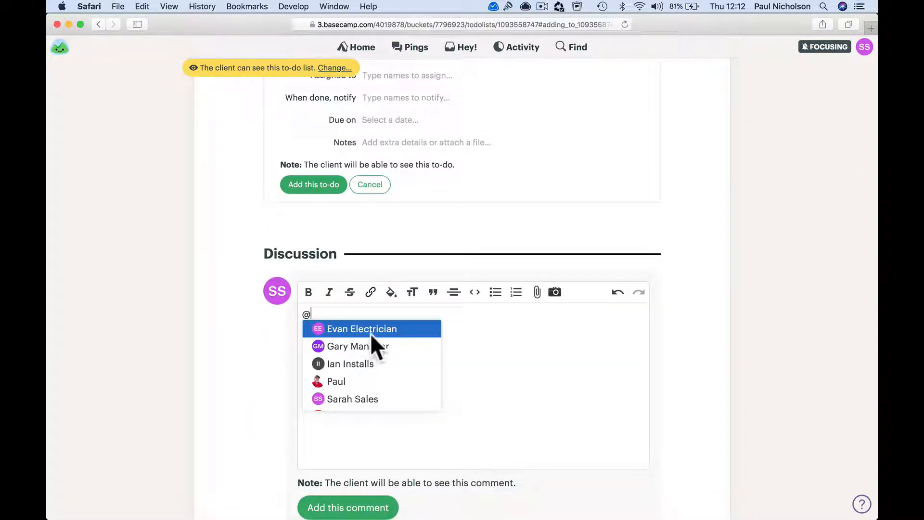
click(362, 328)
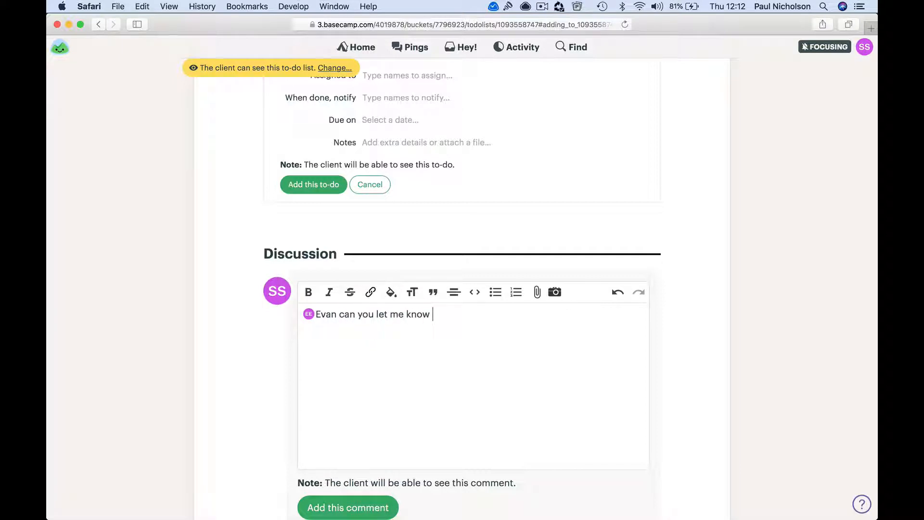
text(when you are free.)
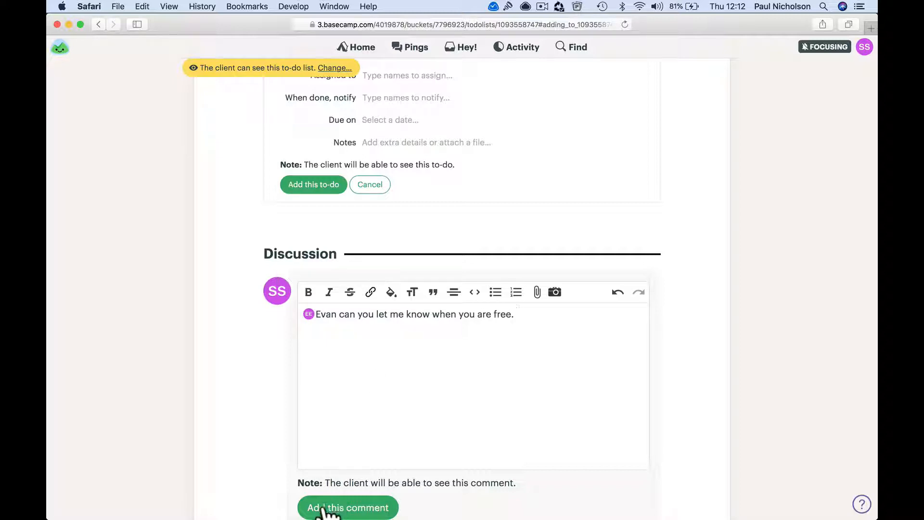
click(348, 508)
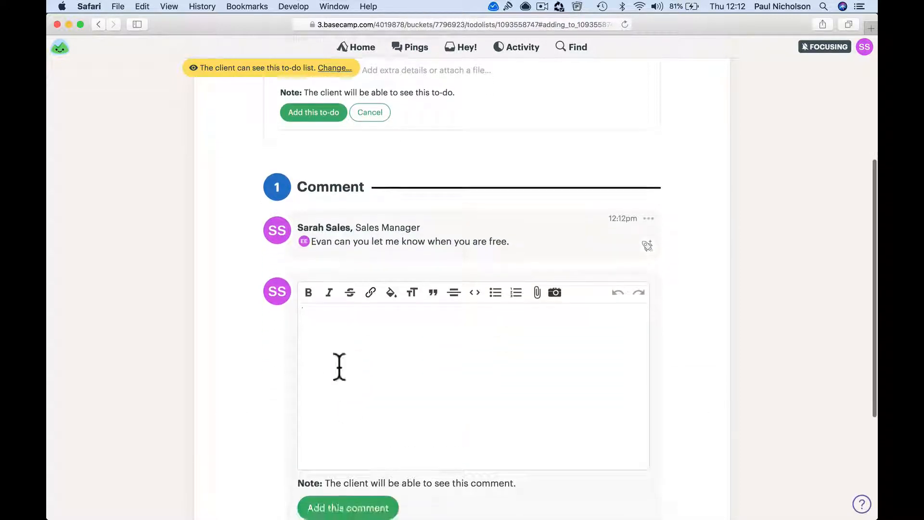
text(@ga)
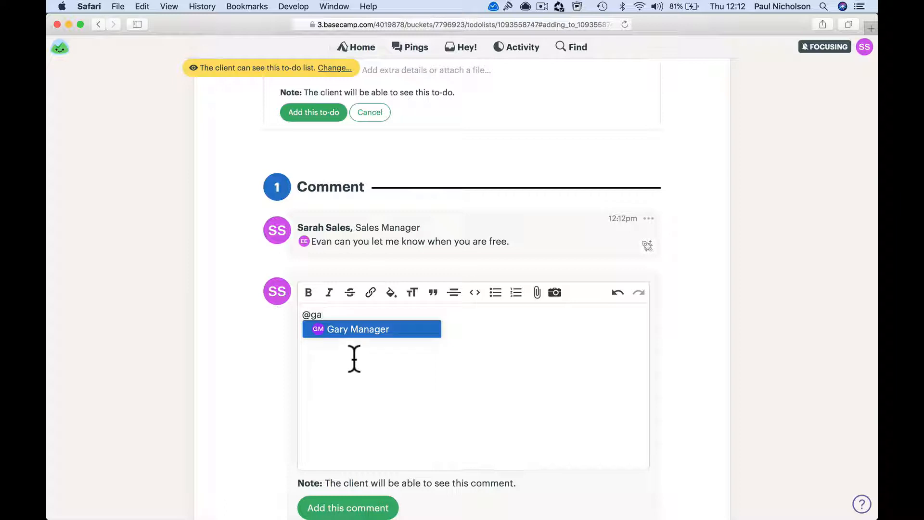
click(371, 329)
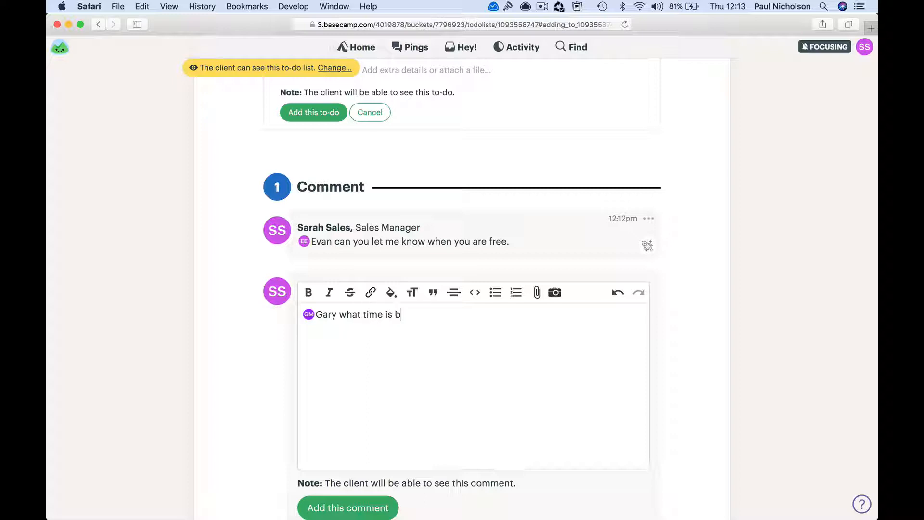
text(est for you)
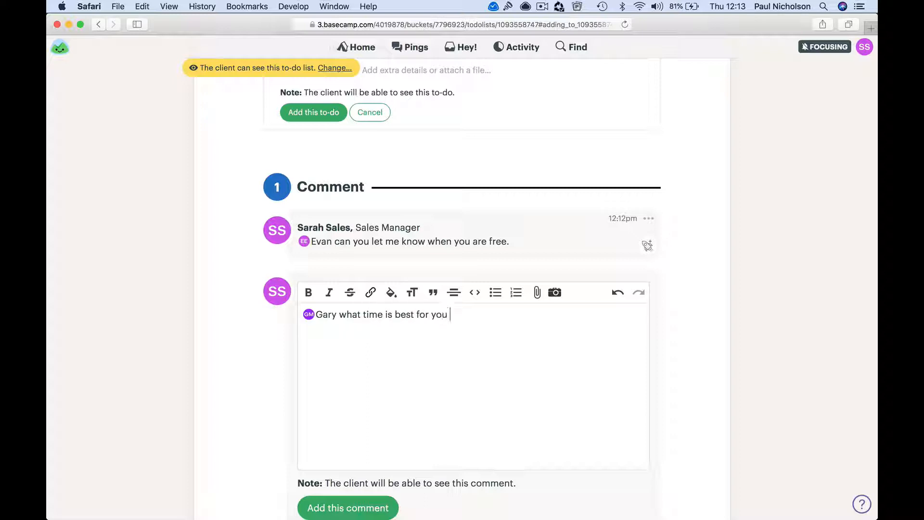
text(today.)
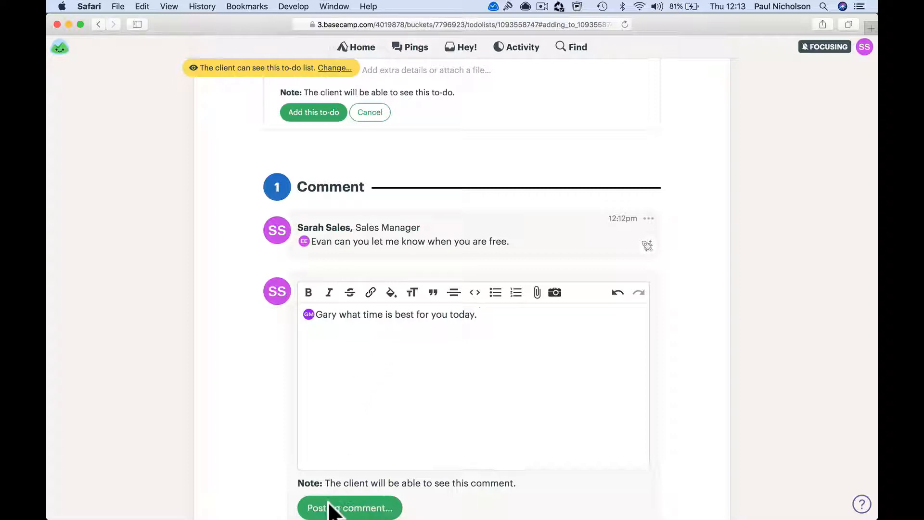
click(350, 508)
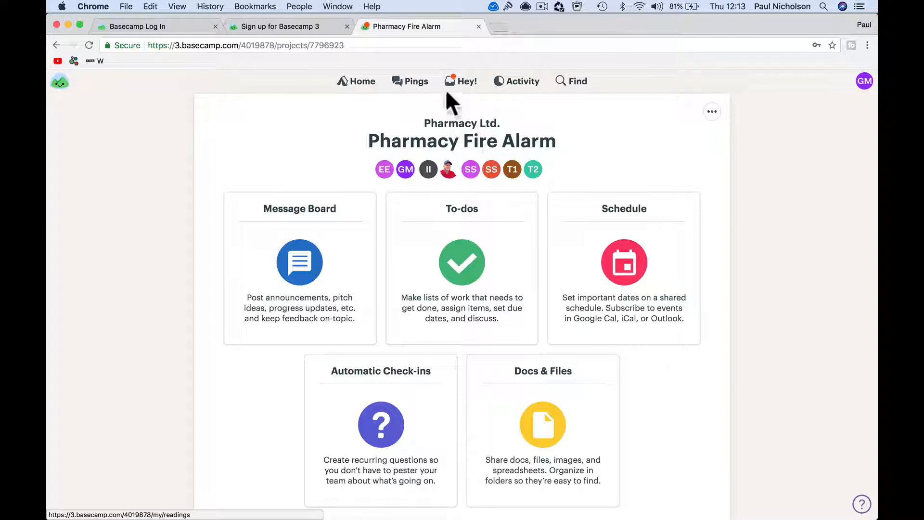
Review the 'Here's The Quote & Info' message, then open the Meeting And Sign Off list
click(461, 81)
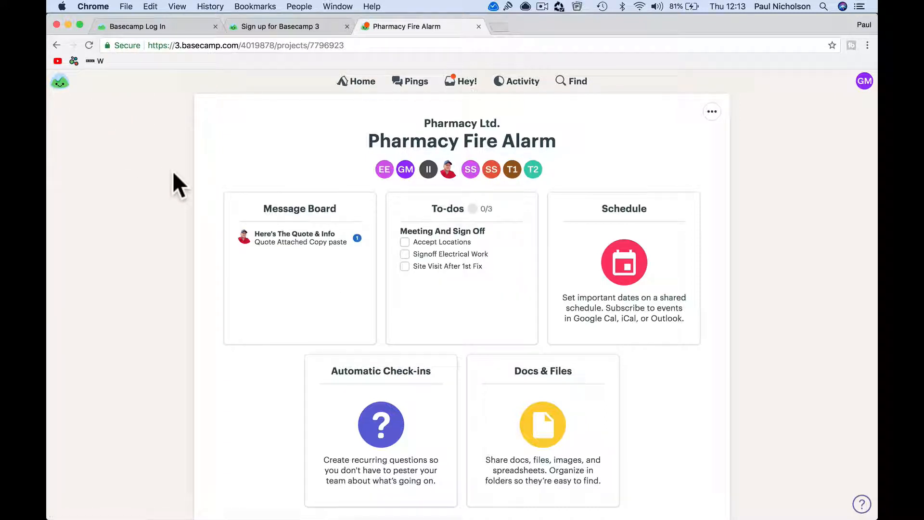
click(300, 208)
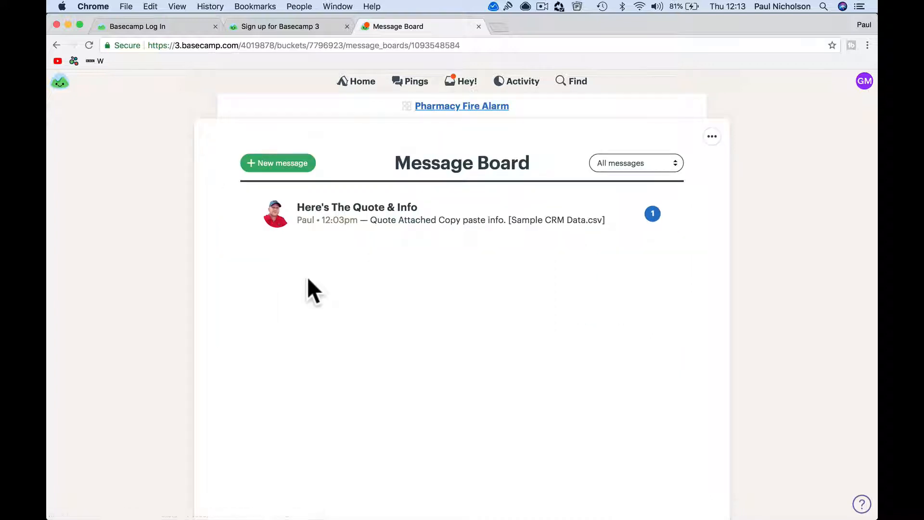
click(357, 207)
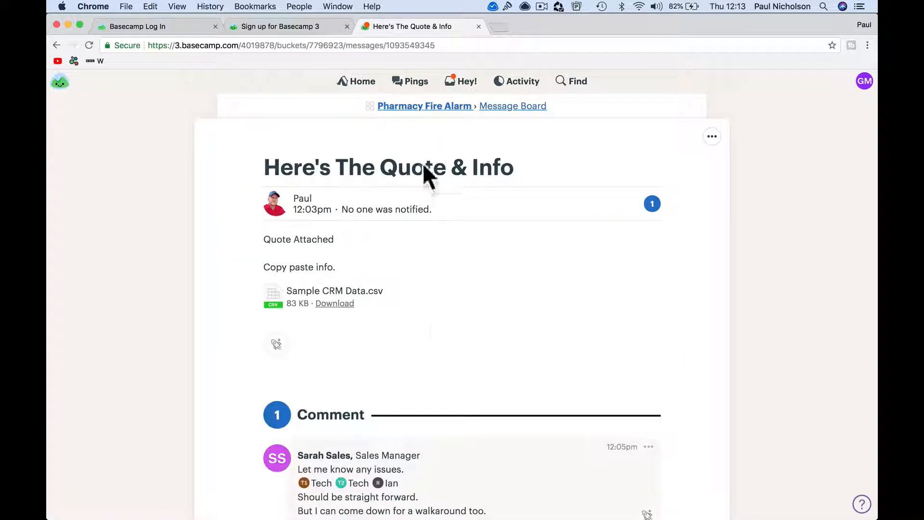
mouse_move(333, 139)
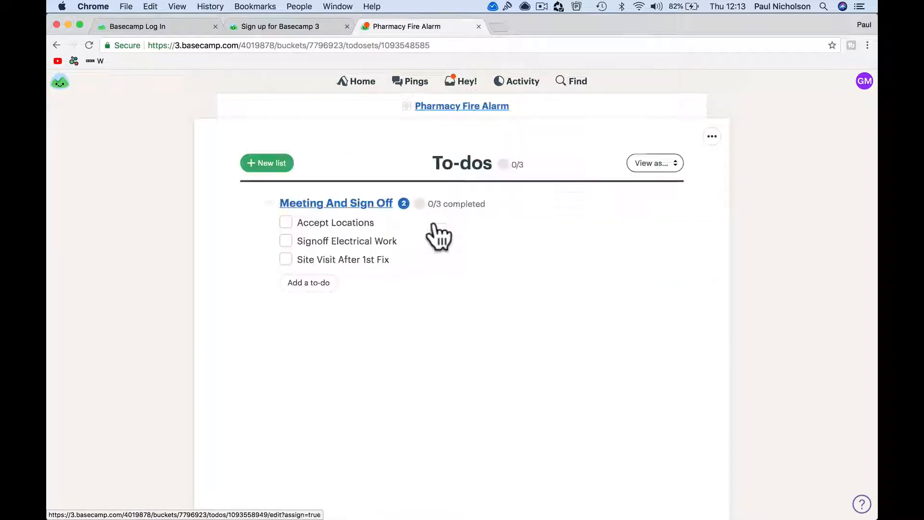
click(465, 81)
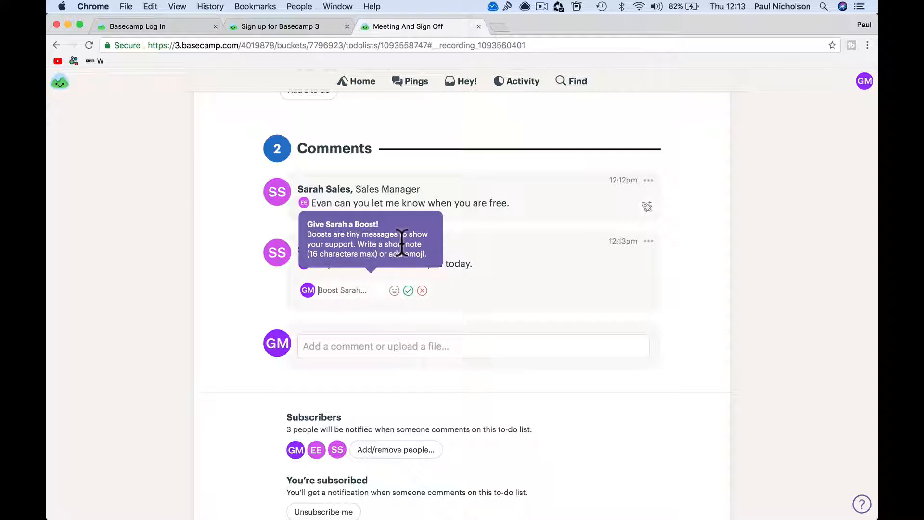
Boost Sarah's comment with a waving hand and reply 'Yep 3pm is cool for me.'
click(394, 290)
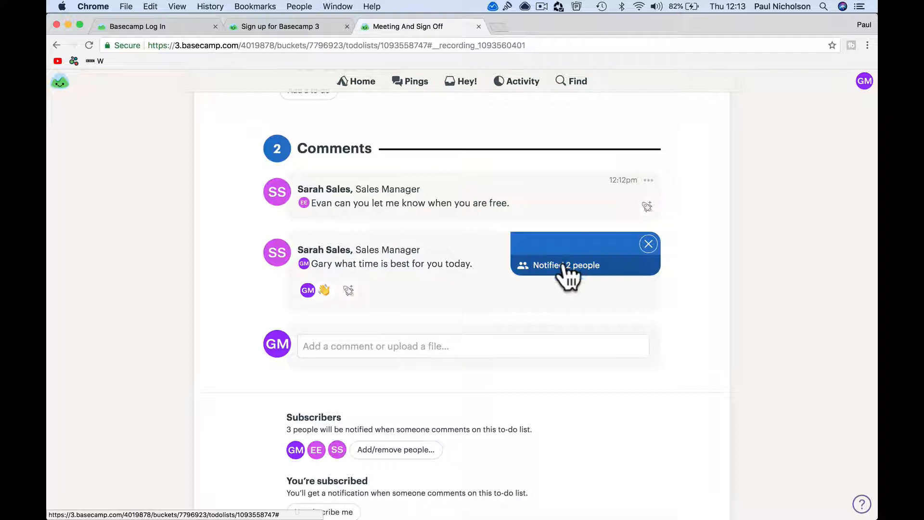
click(648, 244)
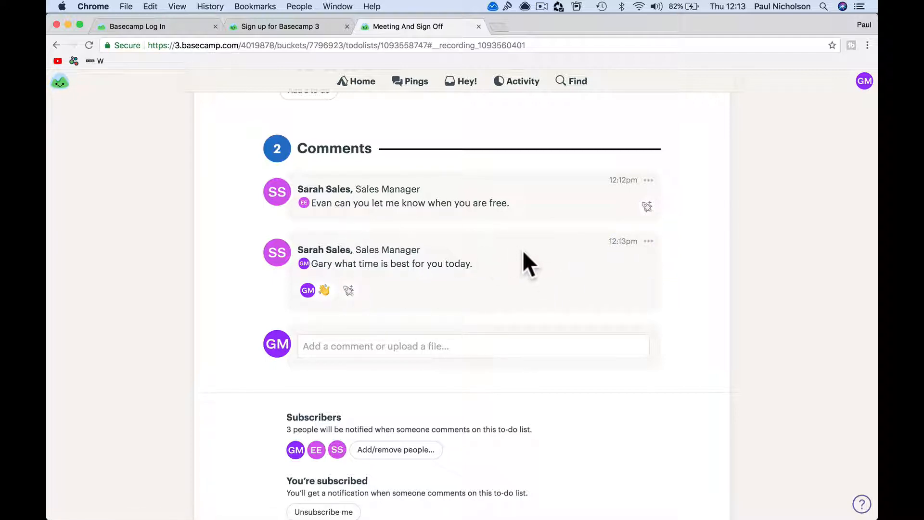
click(473, 346)
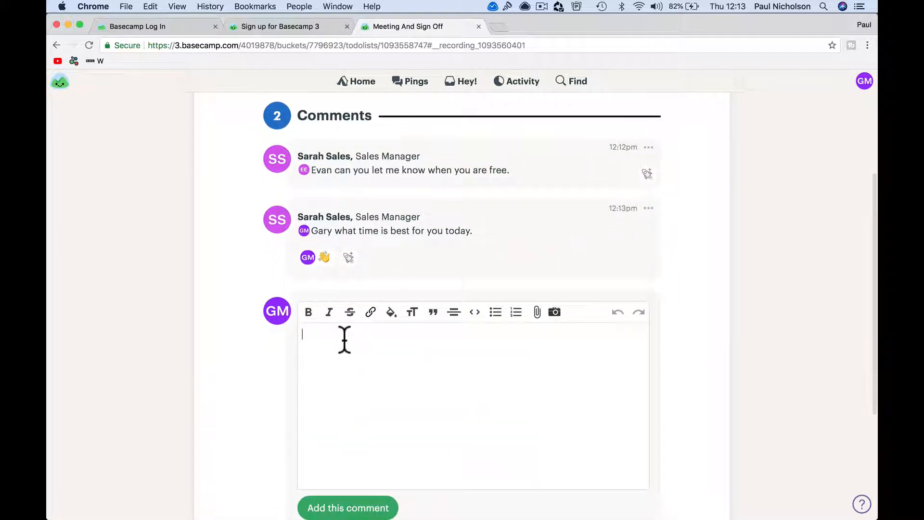
text(Yep)
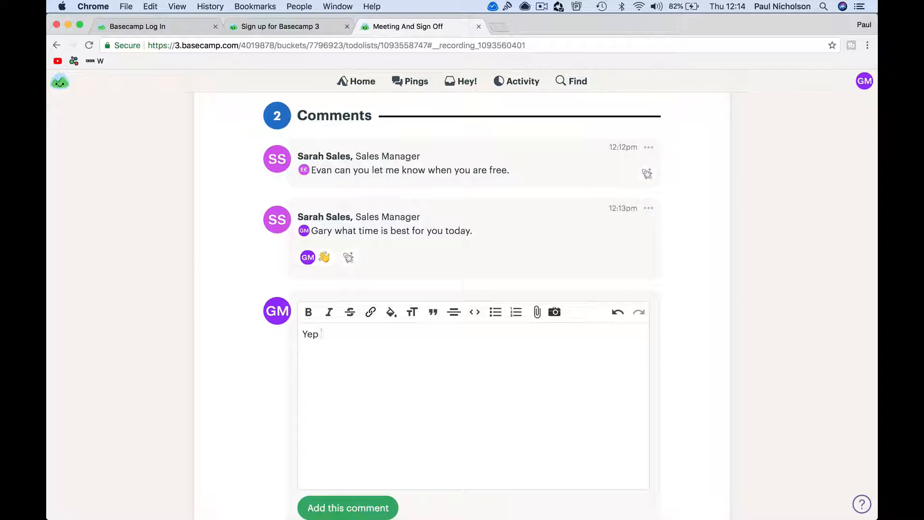
text(3pm is cool for)
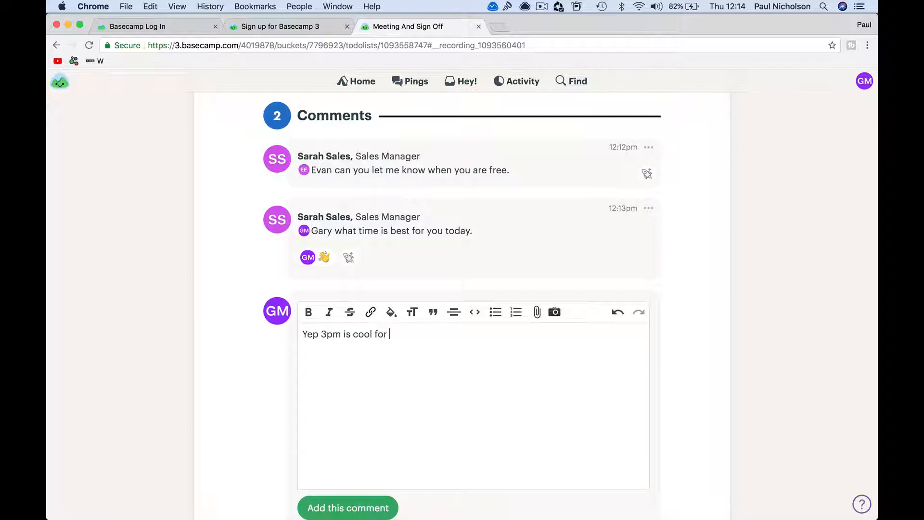
click(348, 508)
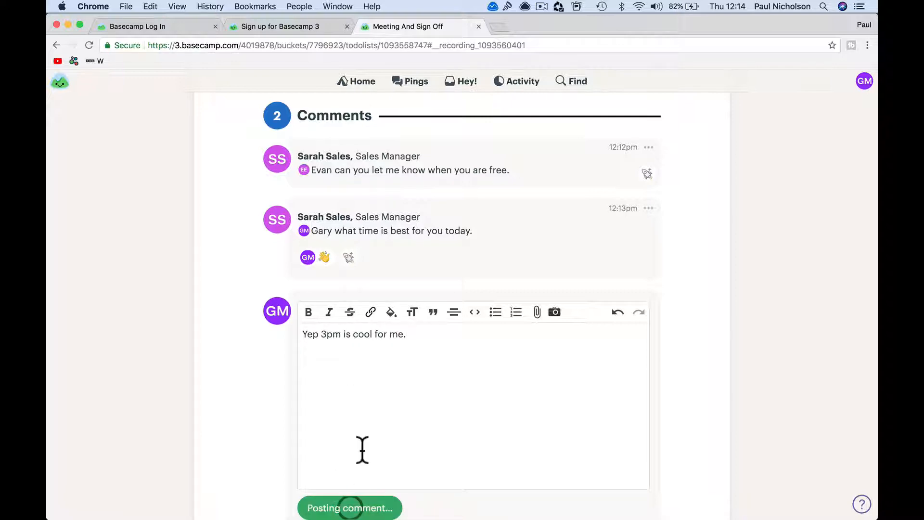
click(349, 507)
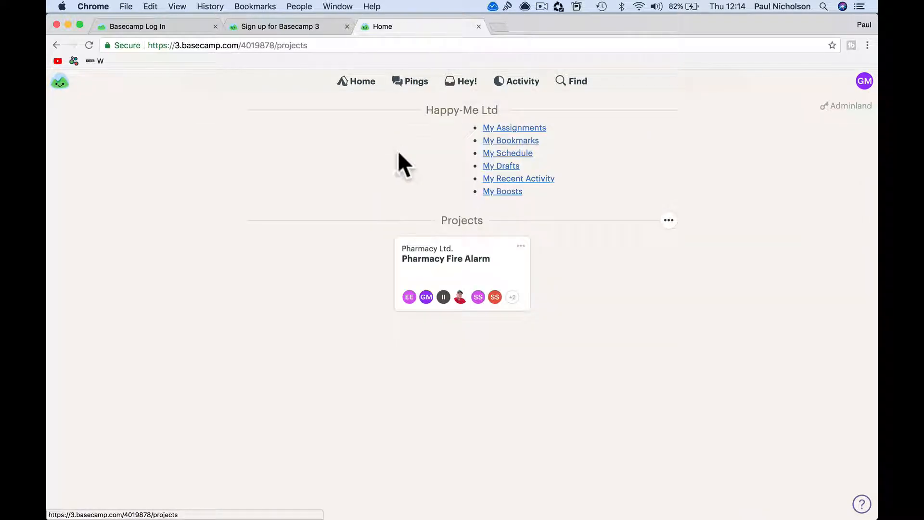
Return to Sarah's session and open the Pharmacy Fire Alarm project's To-dos page
click(445, 258)
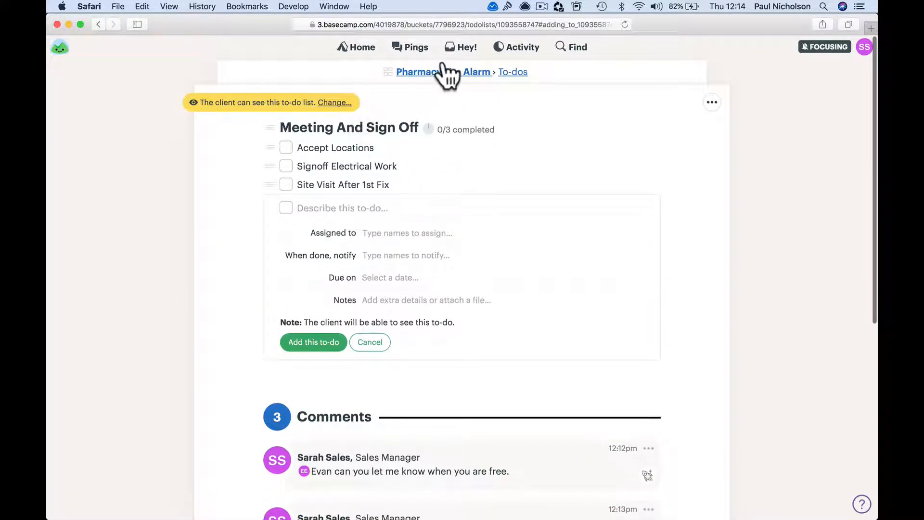
click(512, 72)
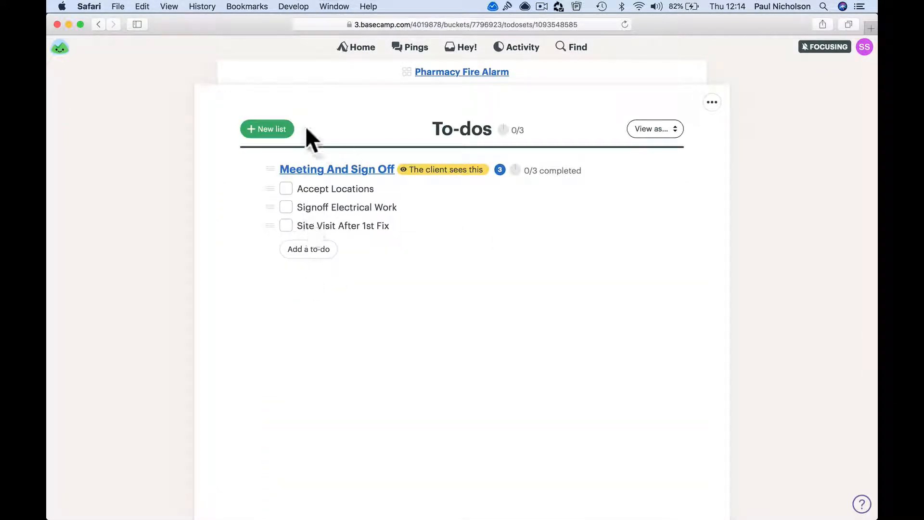
Go to Pharmacy Fire Alarm's Automatic Check-ins and start a new question
click(461, 71)
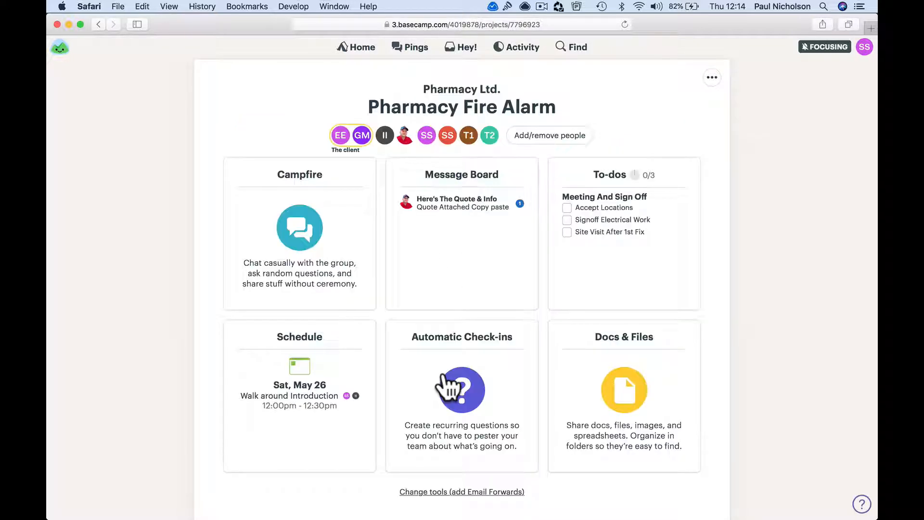
click(462, 389)
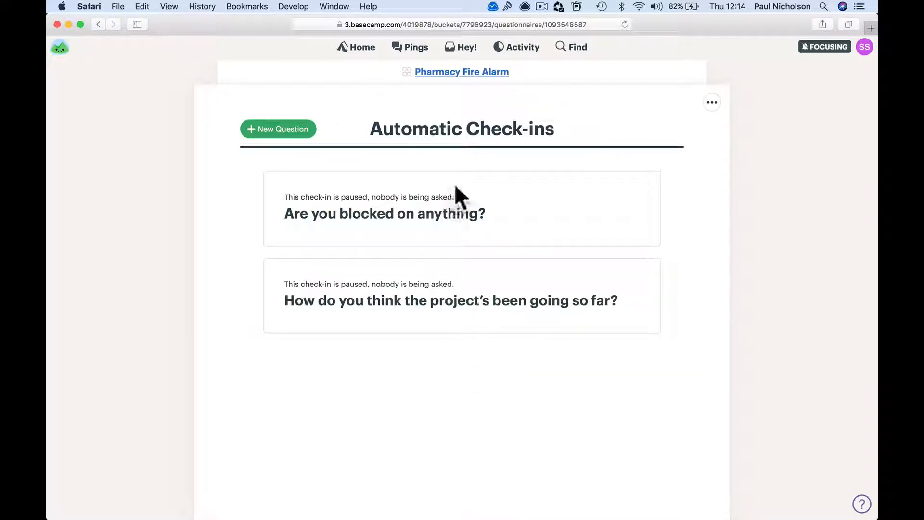
click(277, 128)
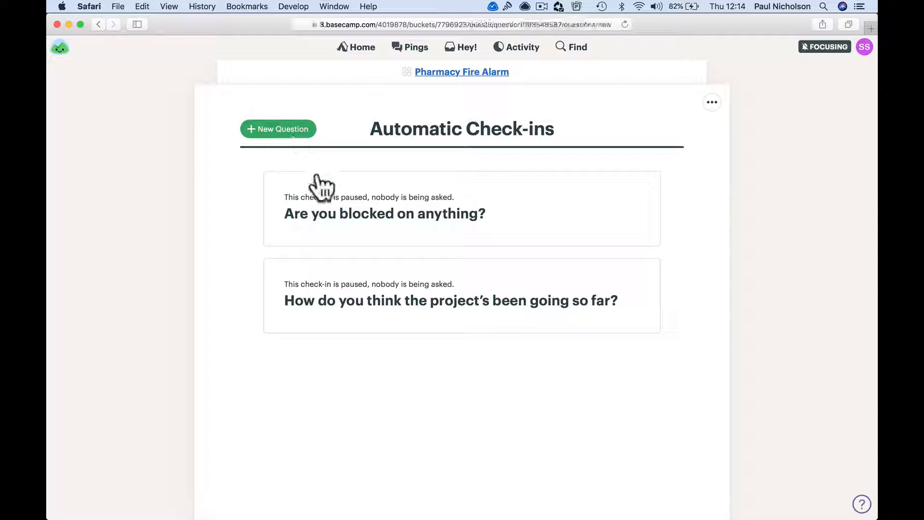
click(278, 129)
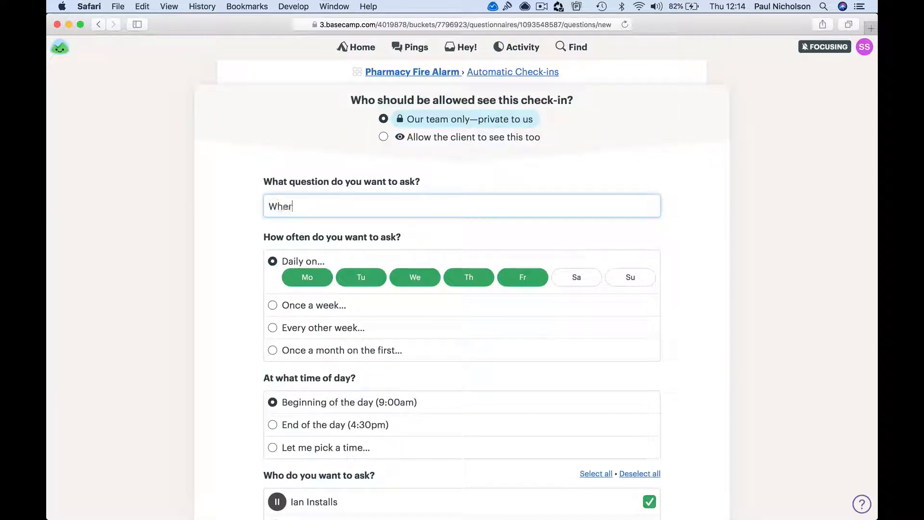
Finish the question 'Where are we at?' and set it to ask at end of day
text(e are)
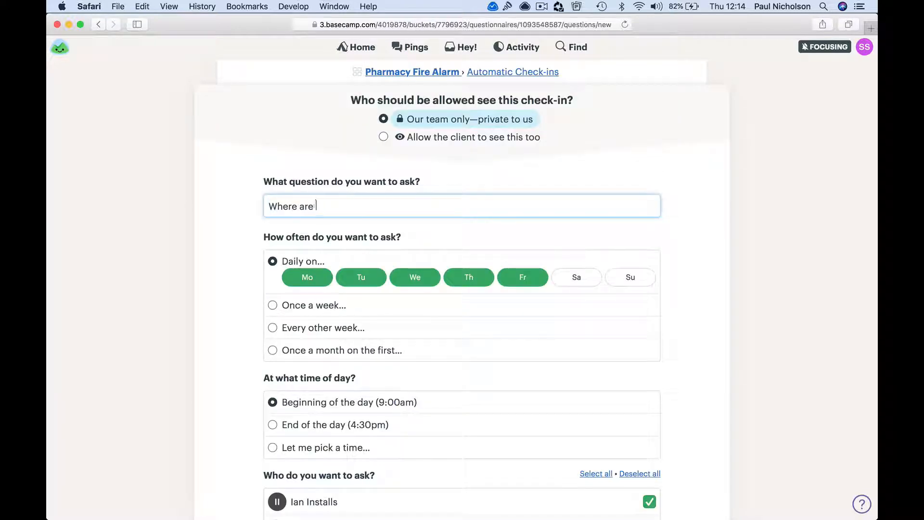
text(we at?)
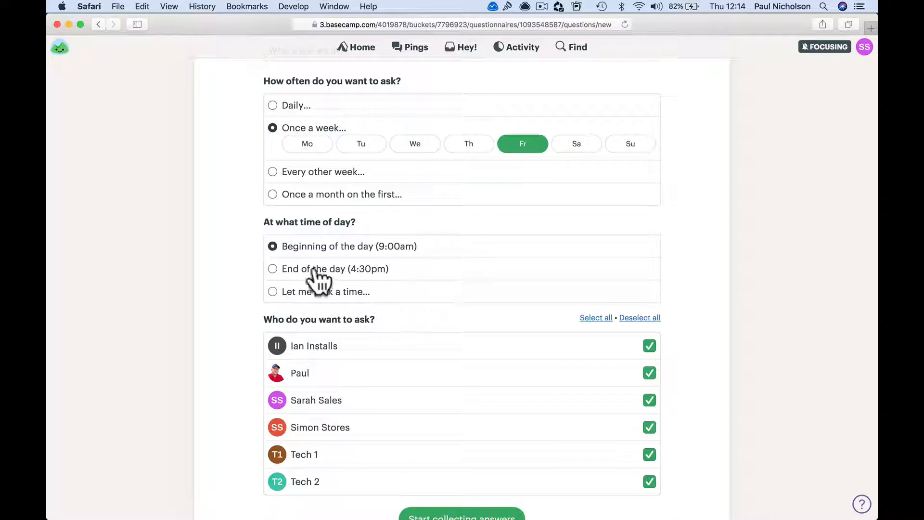
click(272, 269)
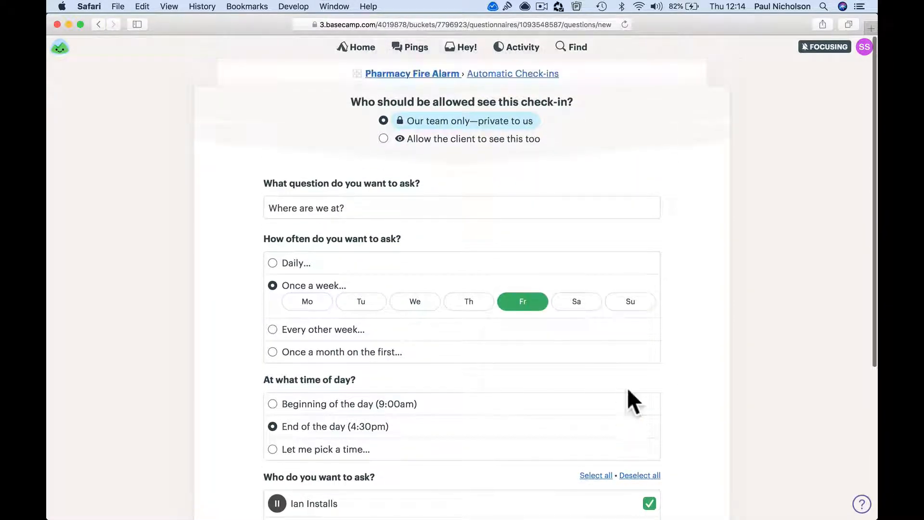
Adjust recipients, toggling Paul, adding Sarah Sales and removing Evan Electrician
scroll(down, 3)
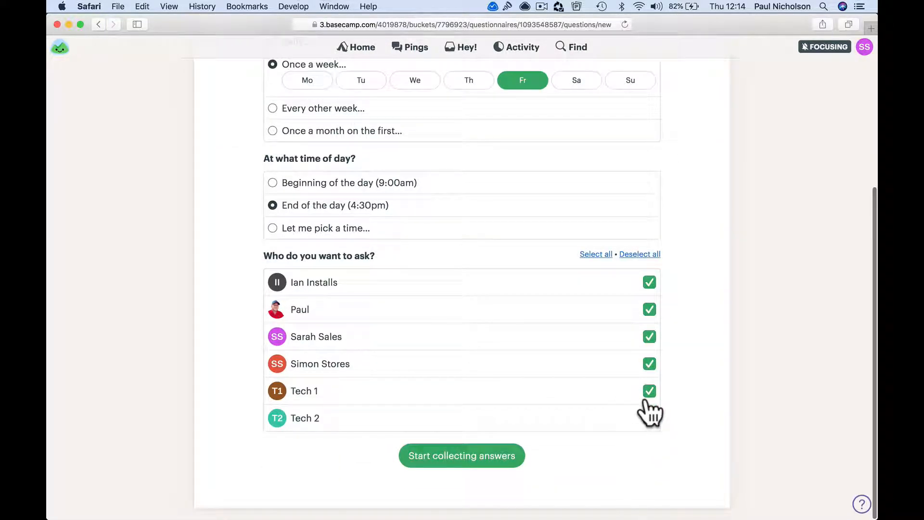
click(649, 364)
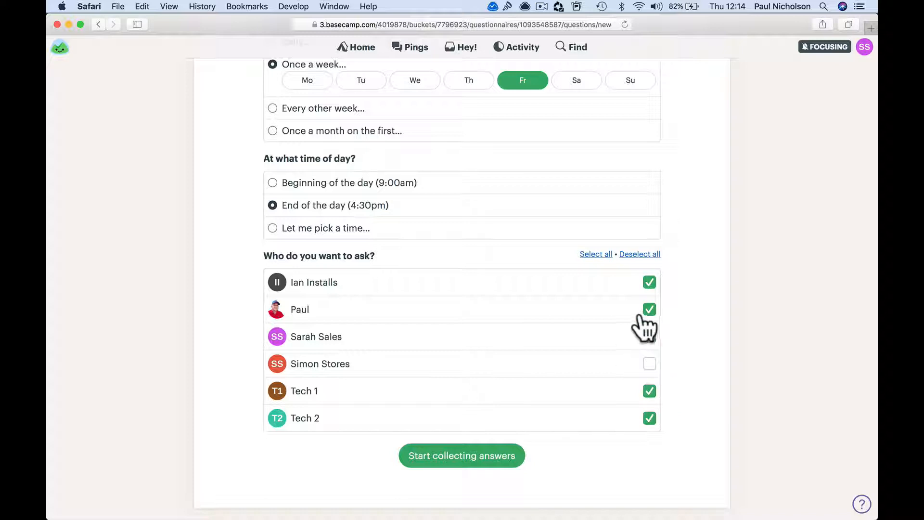
click(649, 309)
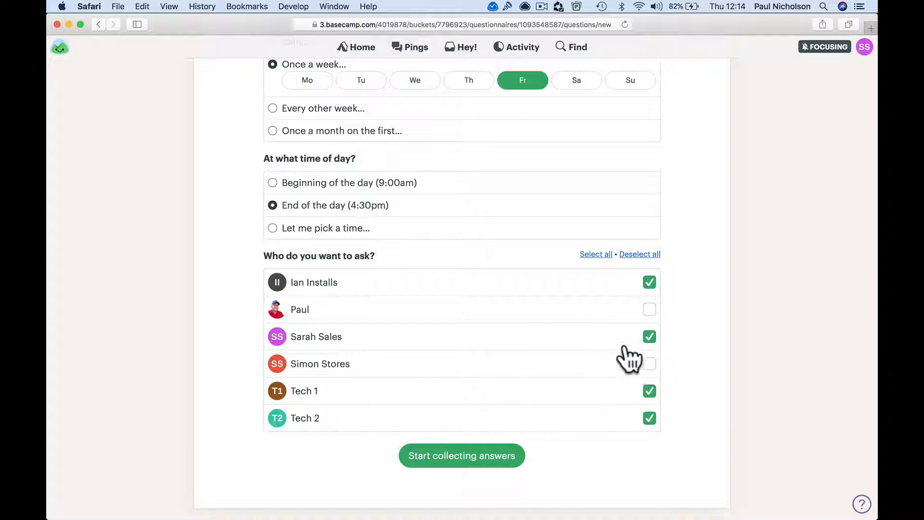
click(649, 336)
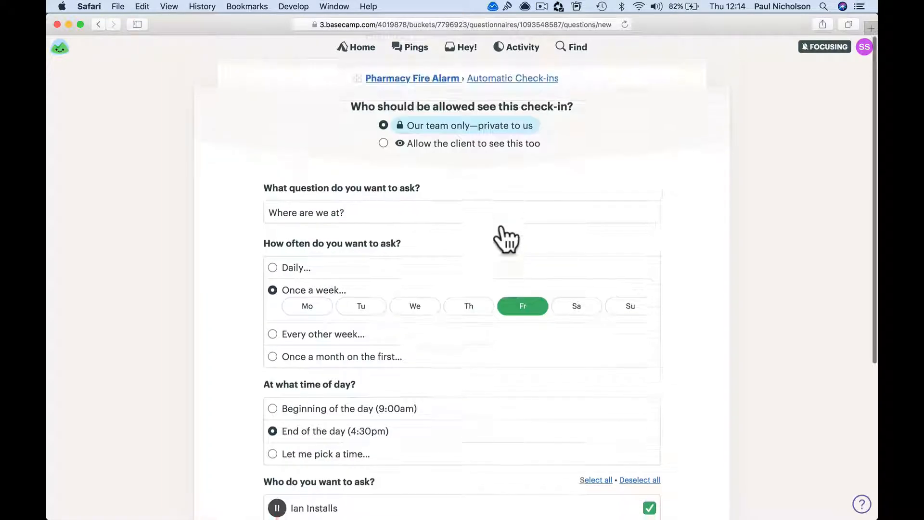
scroll(down, 3)
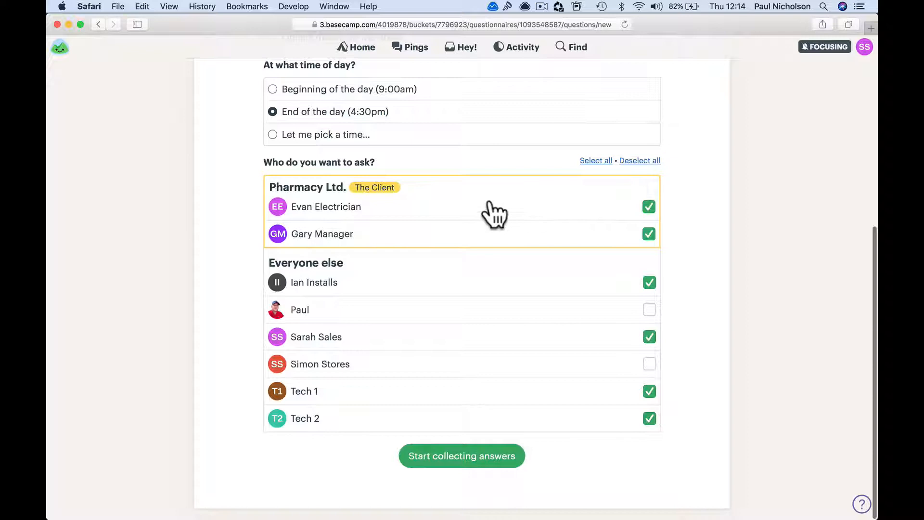
mouse_move(616, 241)
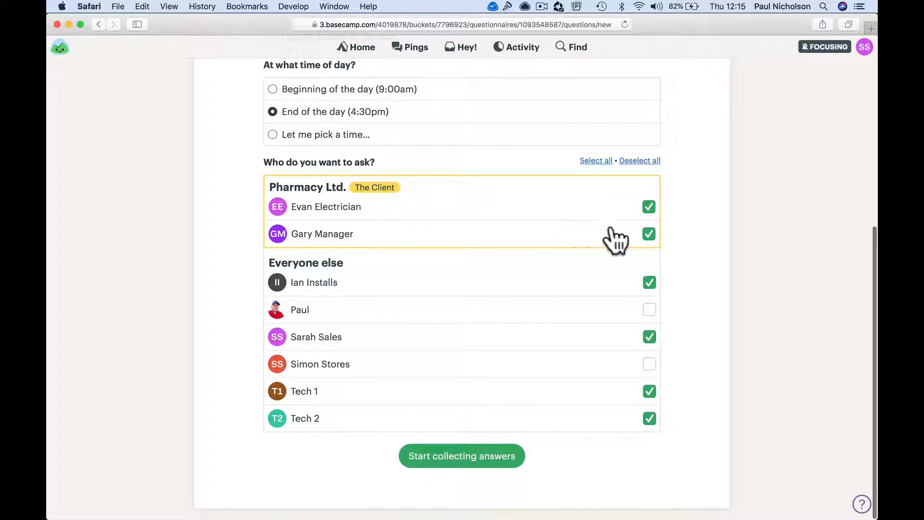
click(649, 206)
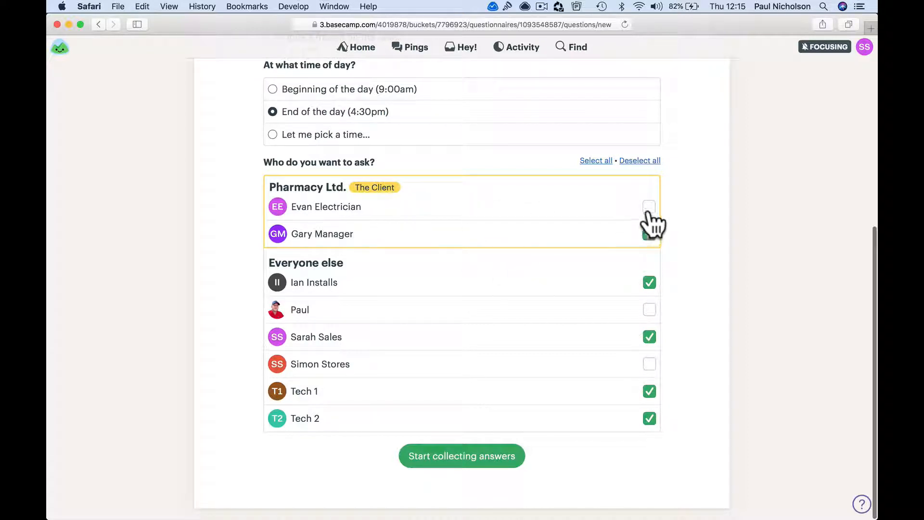
click(649, 207)
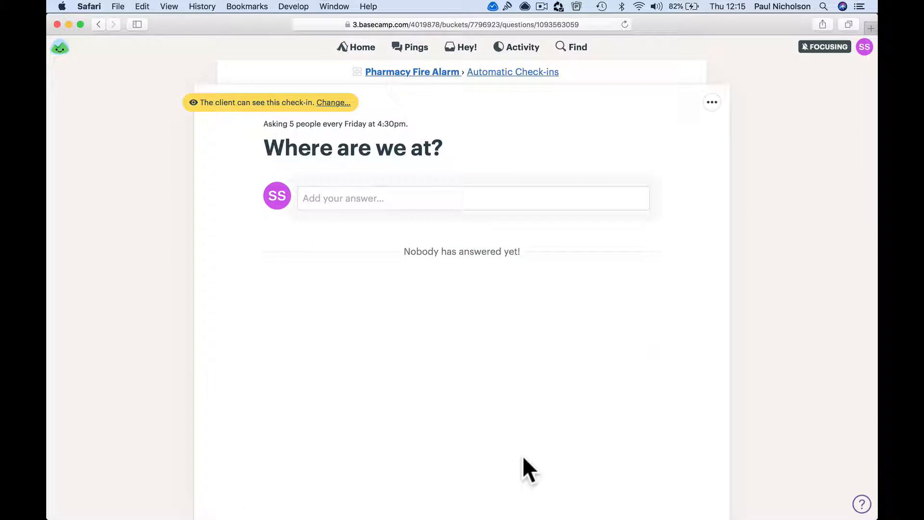
mouse_move(523, 429)
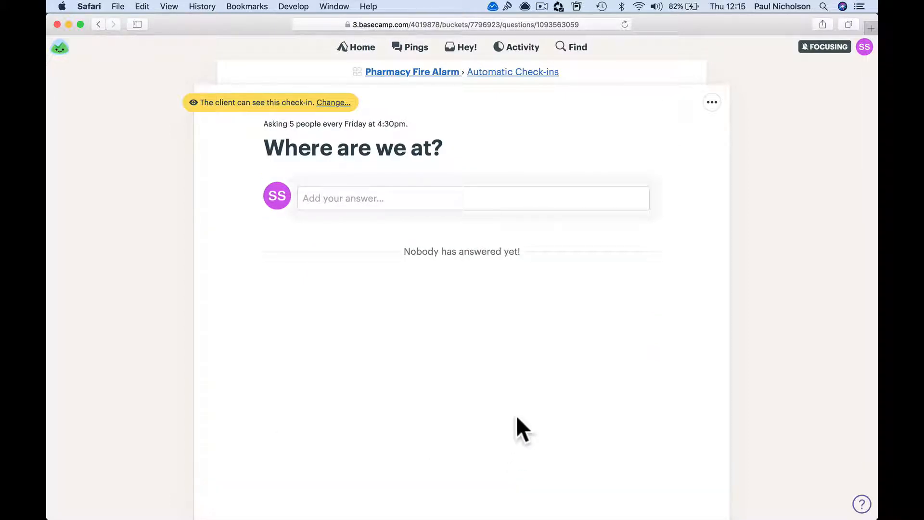
mouse_move(500, 347)
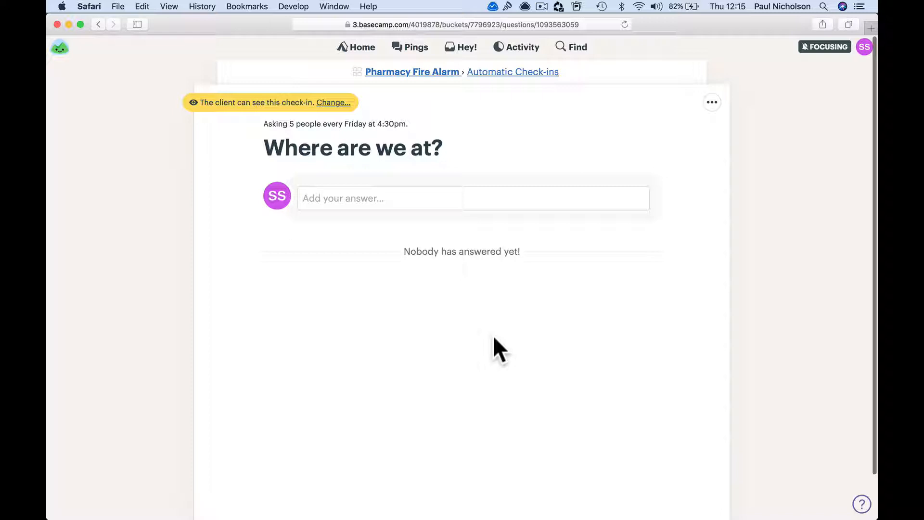
Post the answer 'How is it going?' to the check-in and return to Home
click(379, 198)
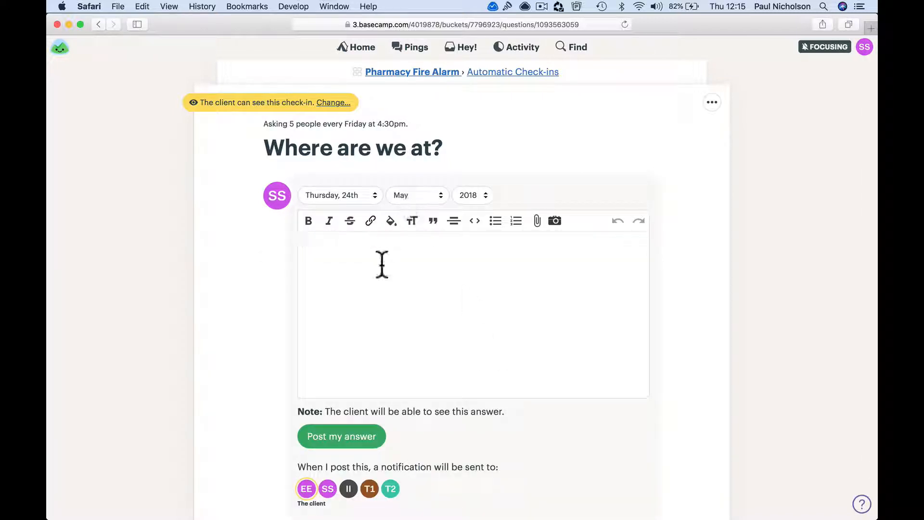
text(How is)
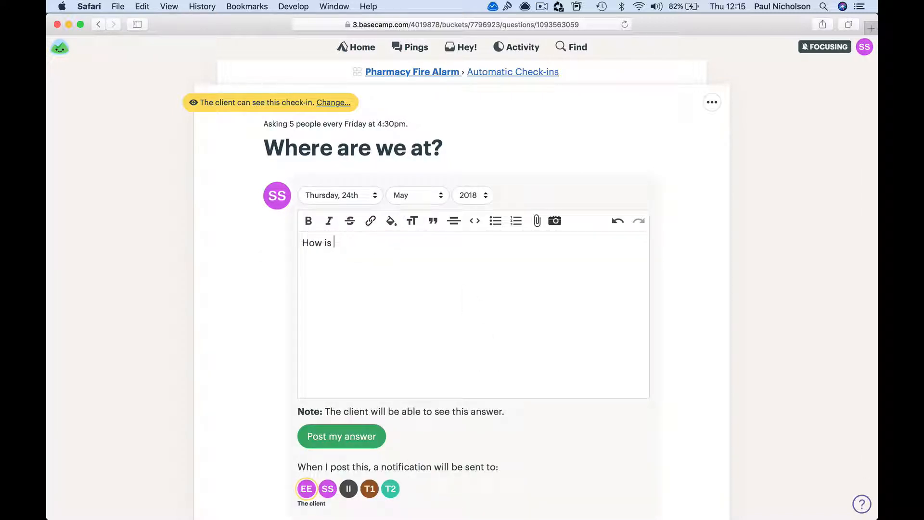
text(it go)
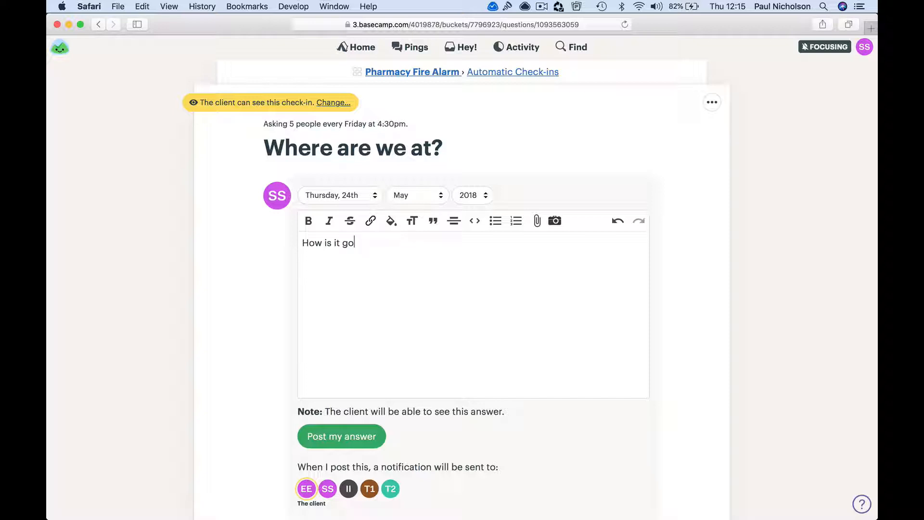
click(340, 436)
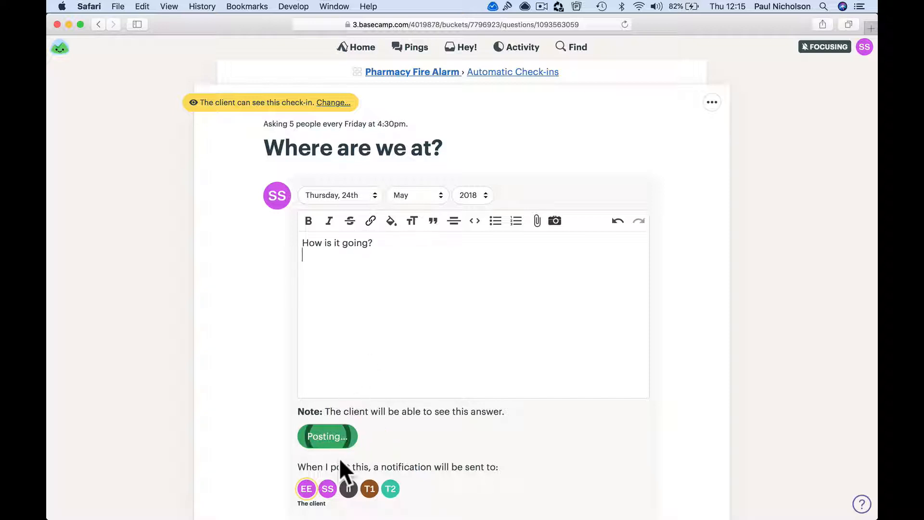
click(326, 436)
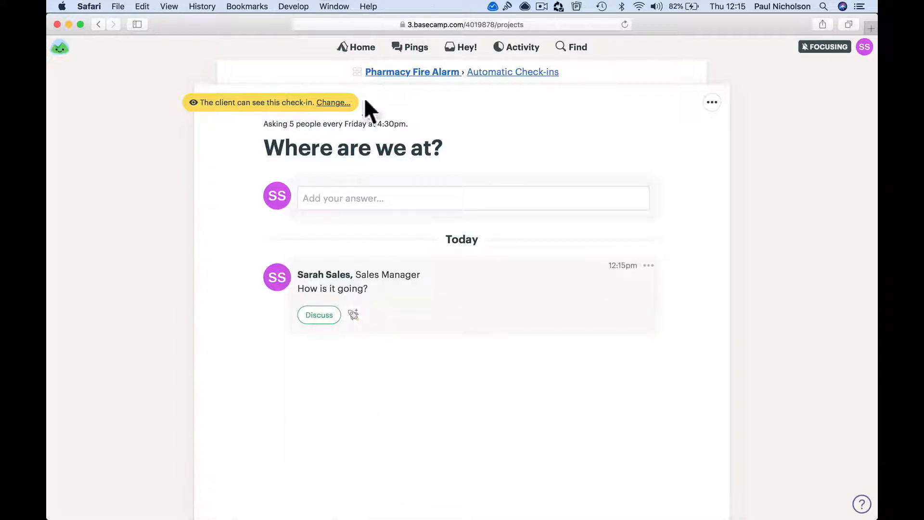
click(355, 47)
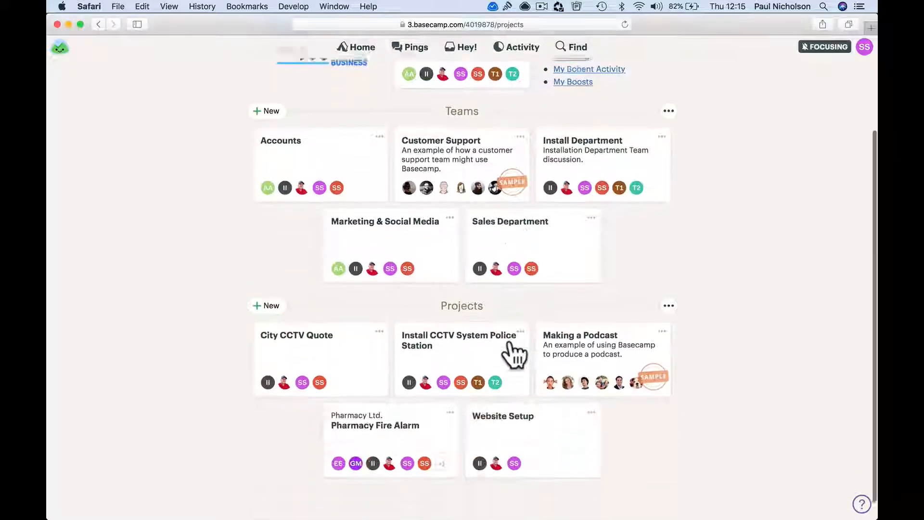
Scroll the home page to reveal the full Teams and Projects listings
scroll(down, 3)
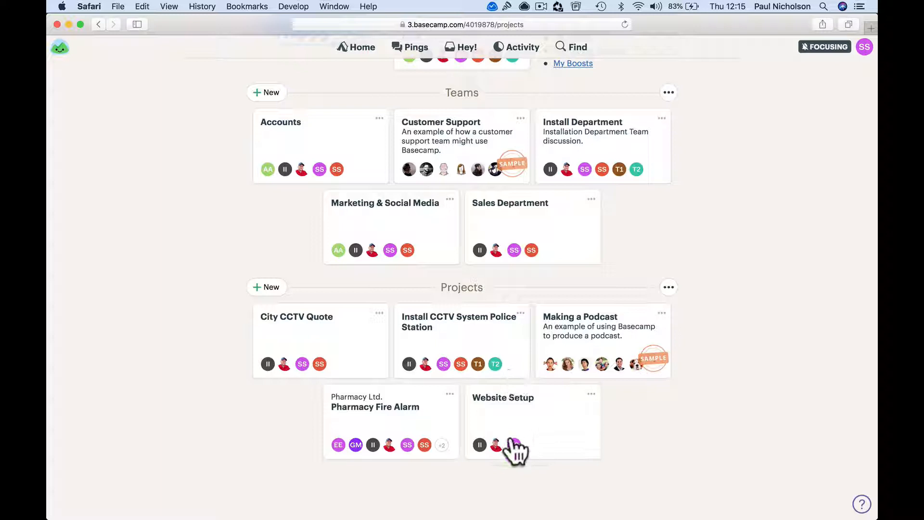
mouse_move(427, 425)
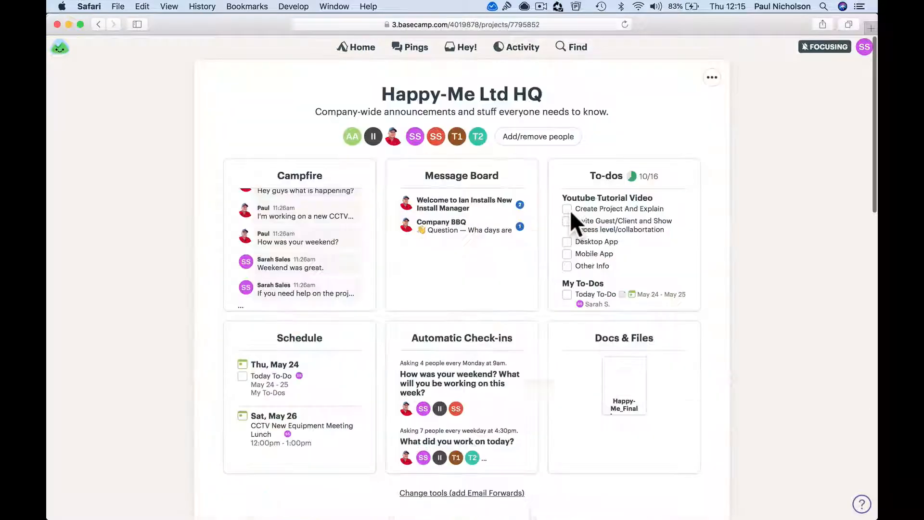
Check off Create Project And Explain and Invite Guest/Client, then reopen Happy-Me Ltd HQ
click(605, 175)
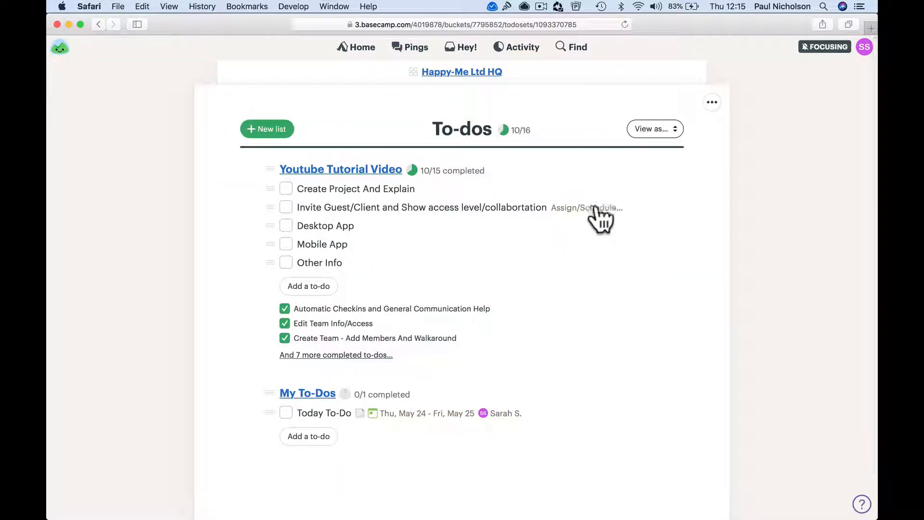
click(286, 189)
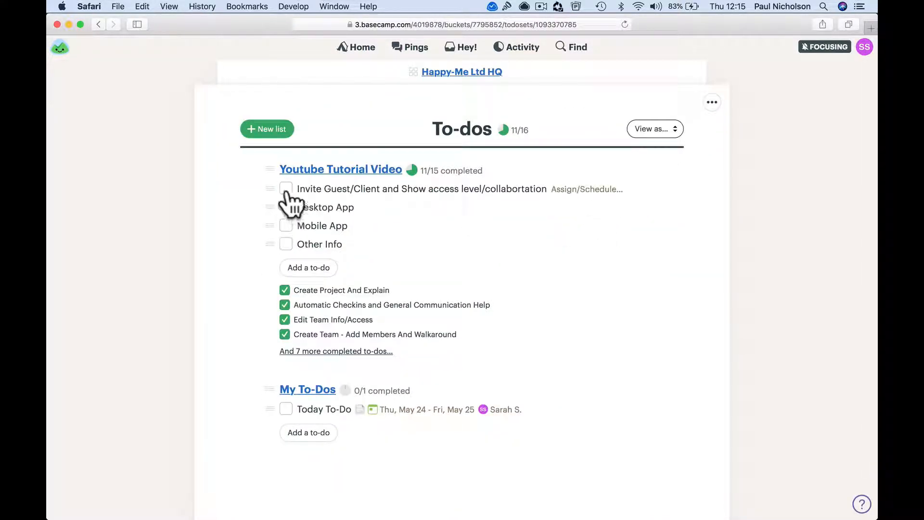
click(286, 189)
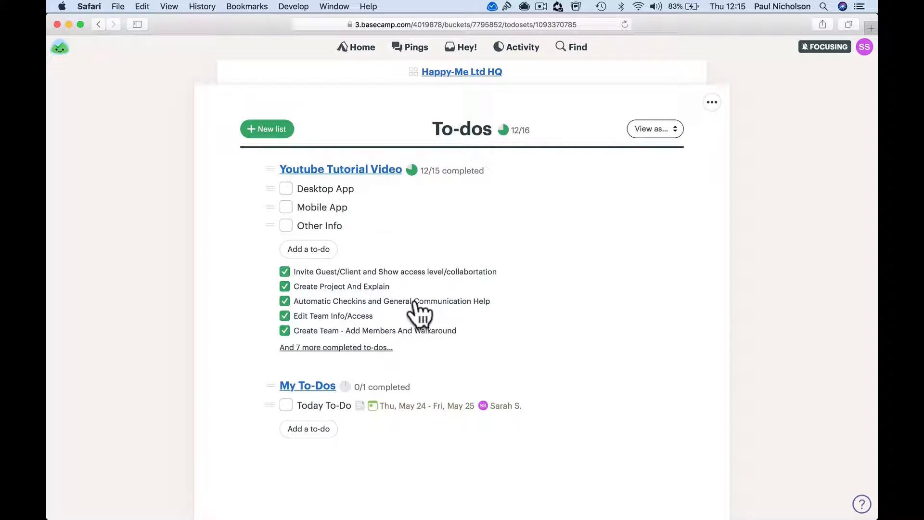
mouse_move(517, 473)
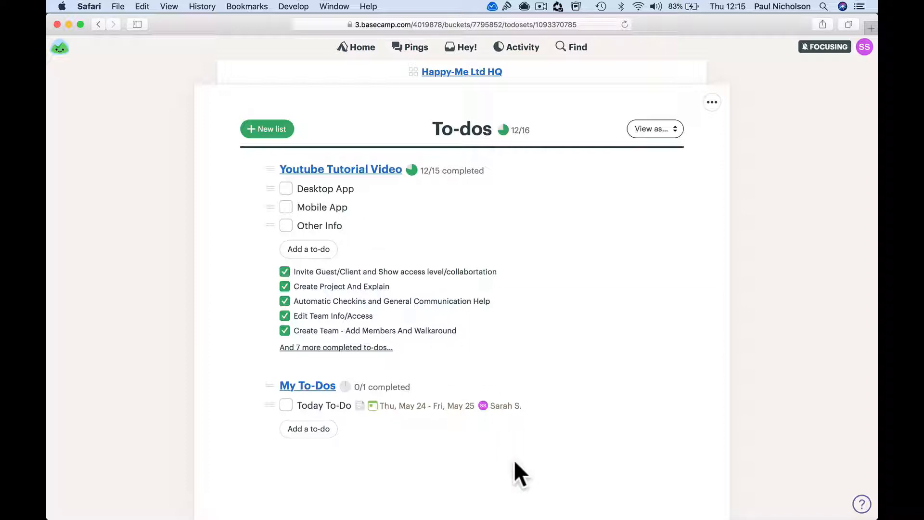
click(355, 47)
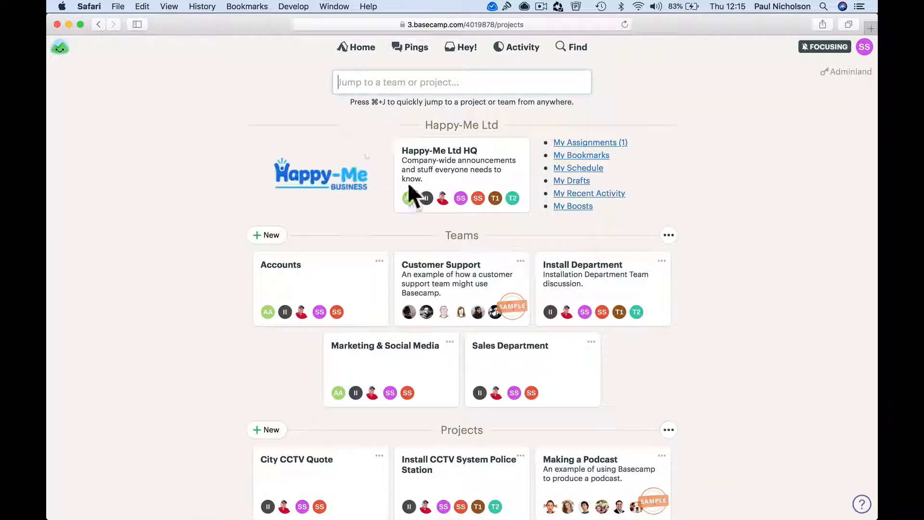
click(439, 150)
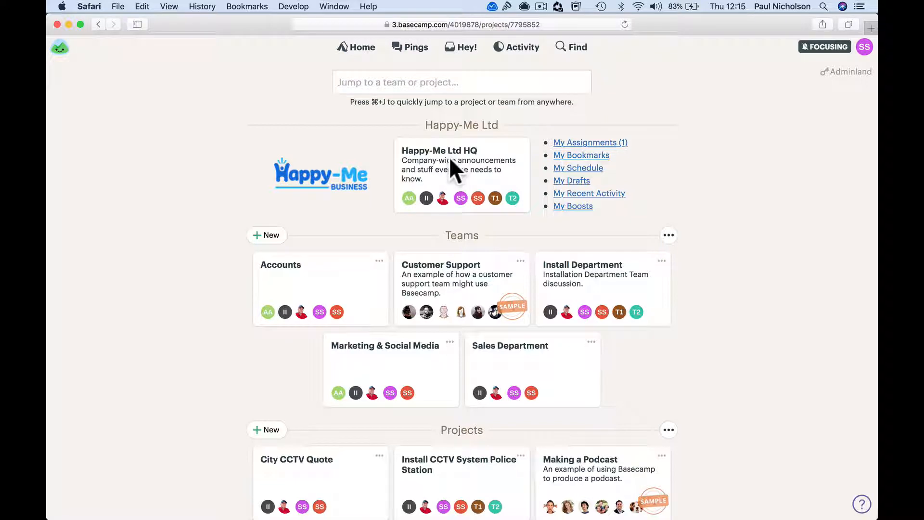